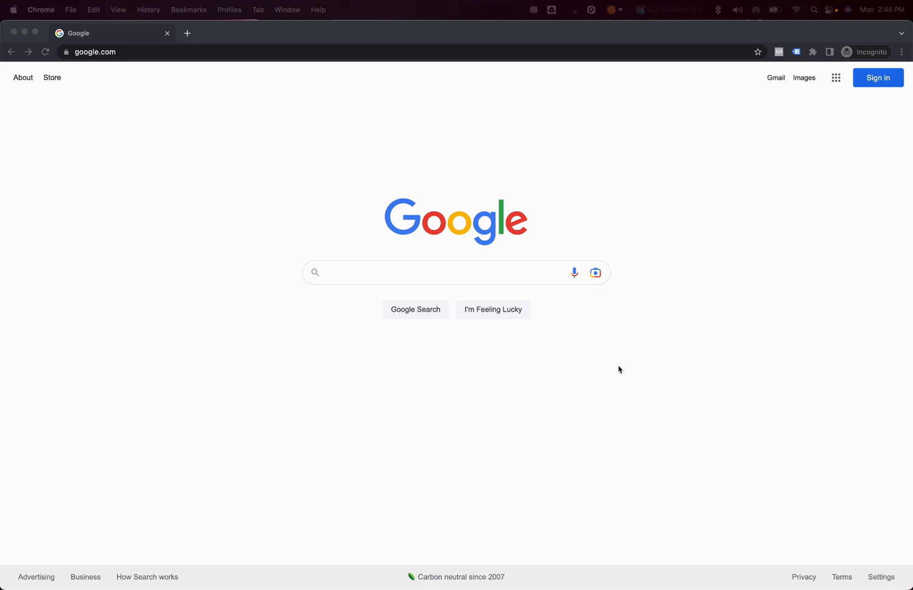
{"action": "mouse_move", "coordinate": [646, 383]}
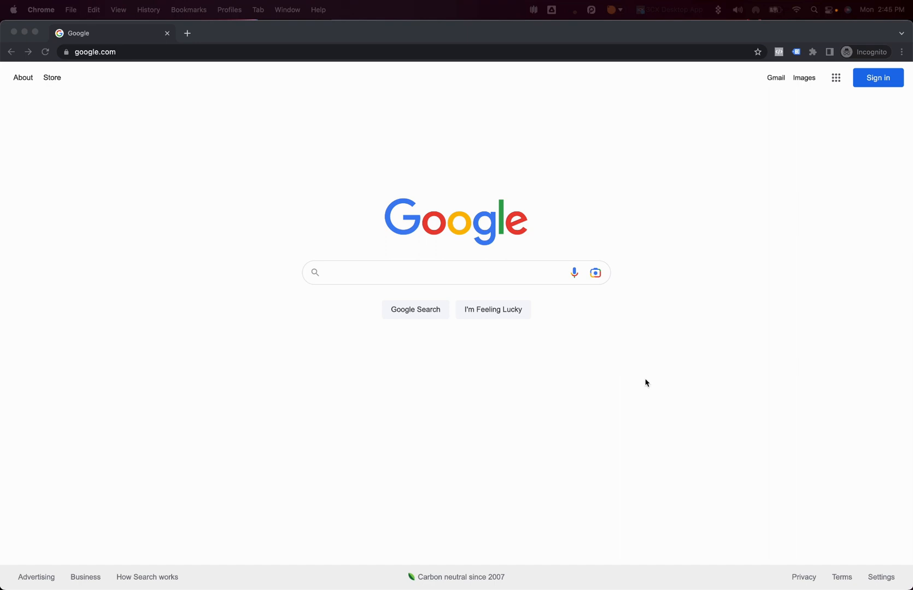
{"action": "mouse_move", "coordinate": [624, 227]}
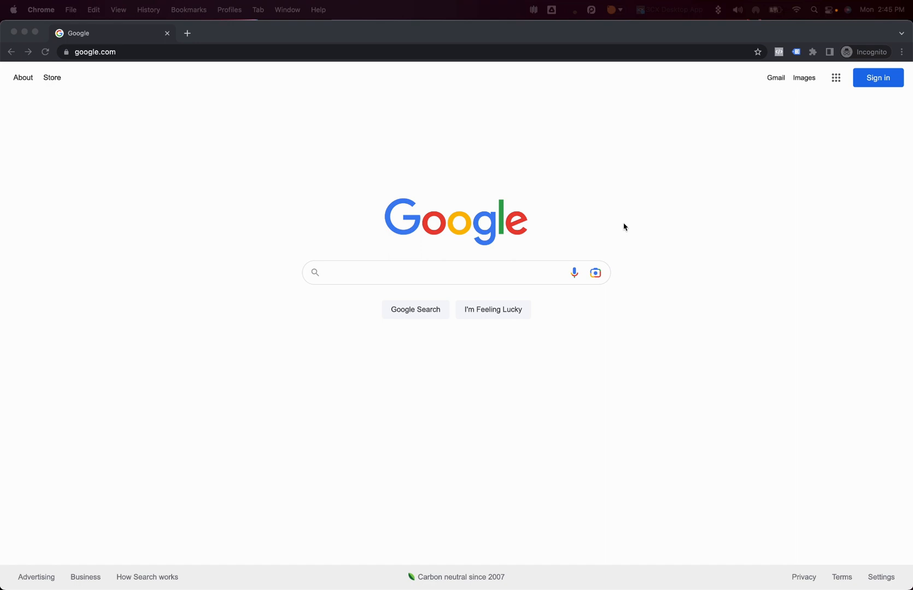
{"action": "mouse_move", "coordinate": [889, 108]}
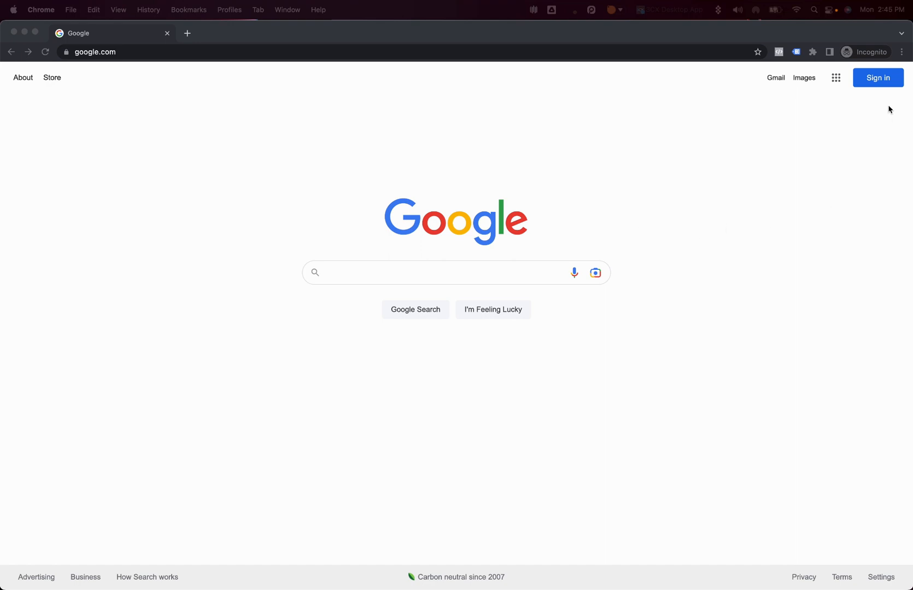
{"action": "mouse_move", "coordinate": [885, 81]}
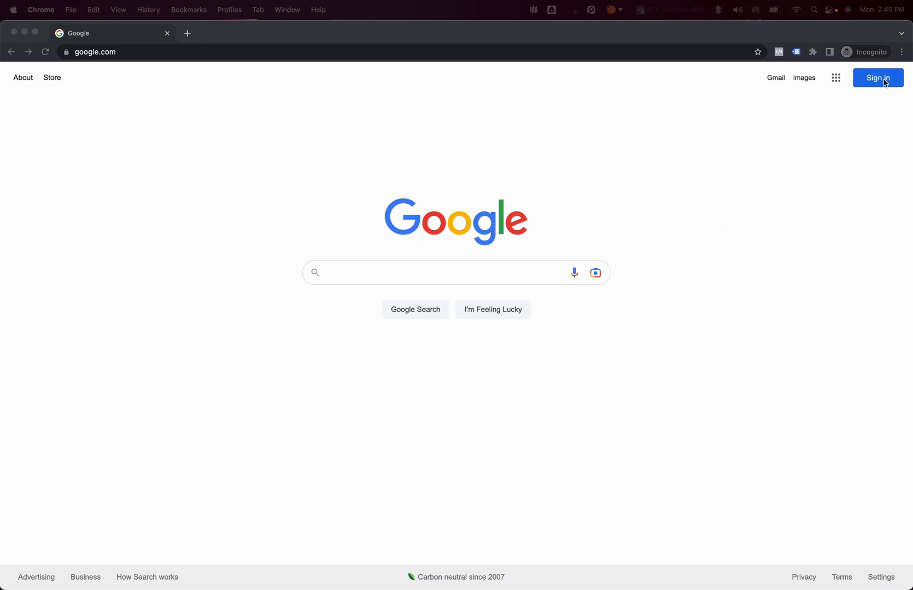
{"action": "mouse_move", "coordinate": [869, 327]}
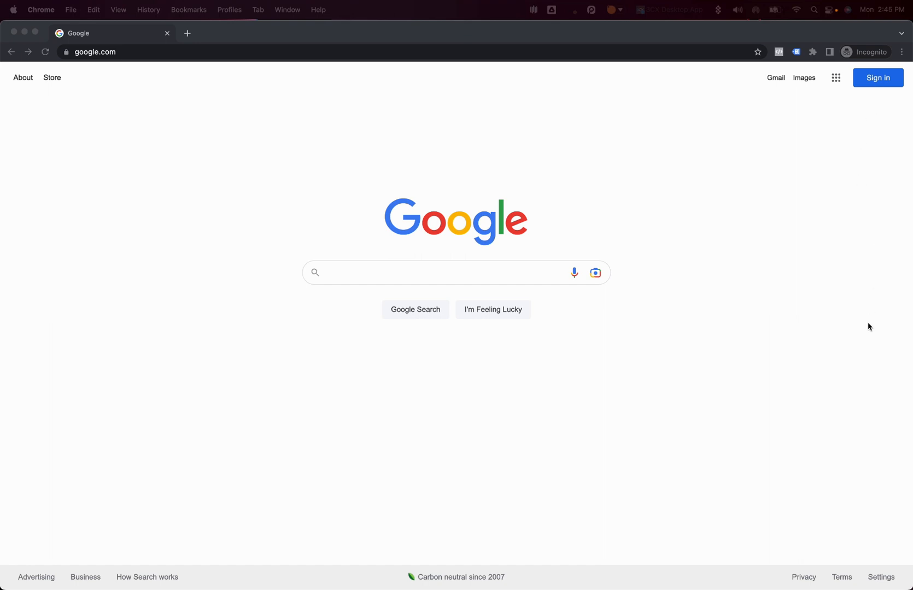
{"action": "mouse_move", "coordinate": [851, 111]}
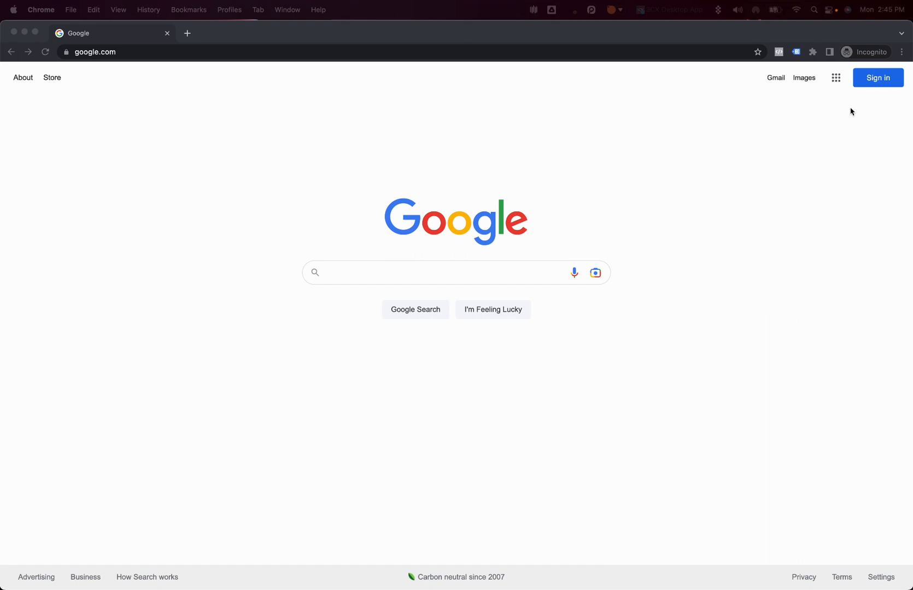
{"action": "mouse_move", "coordinate": [877, 78]}
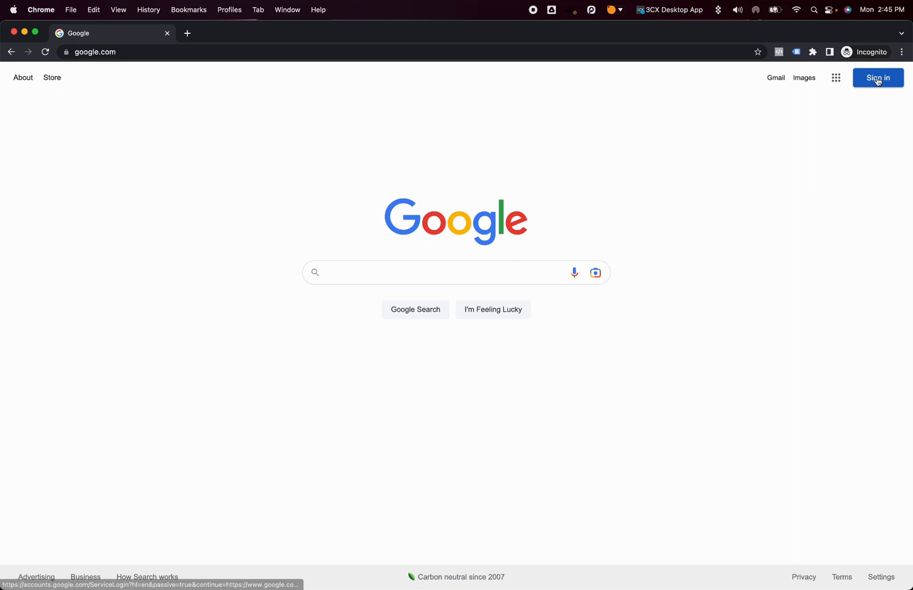
{"action": "mouse_move", "coordinate": [472, 45]}
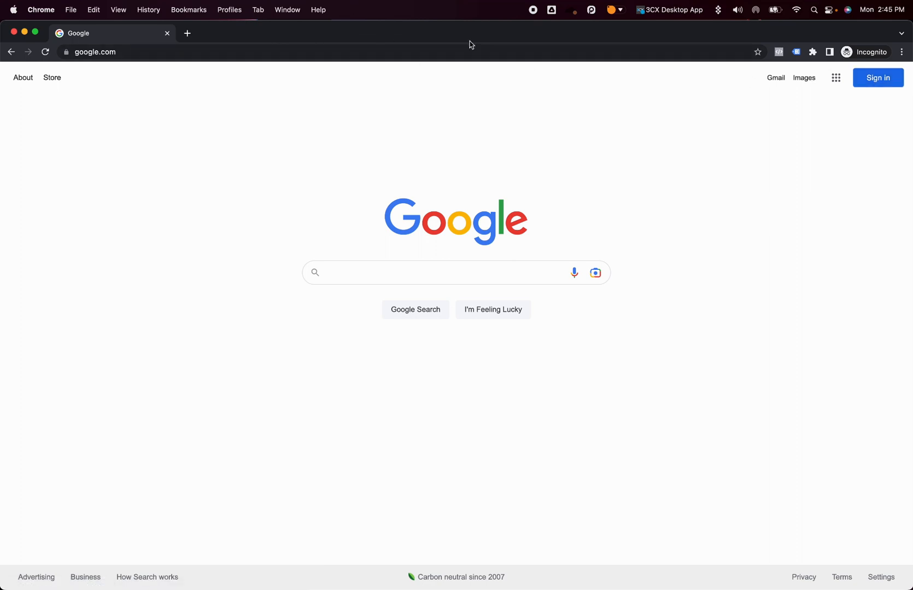
Step: From the Google sign-in page, start a new account and pick 'For work or my business'
{"action": "left_click", "coordinate": [877, 78]}
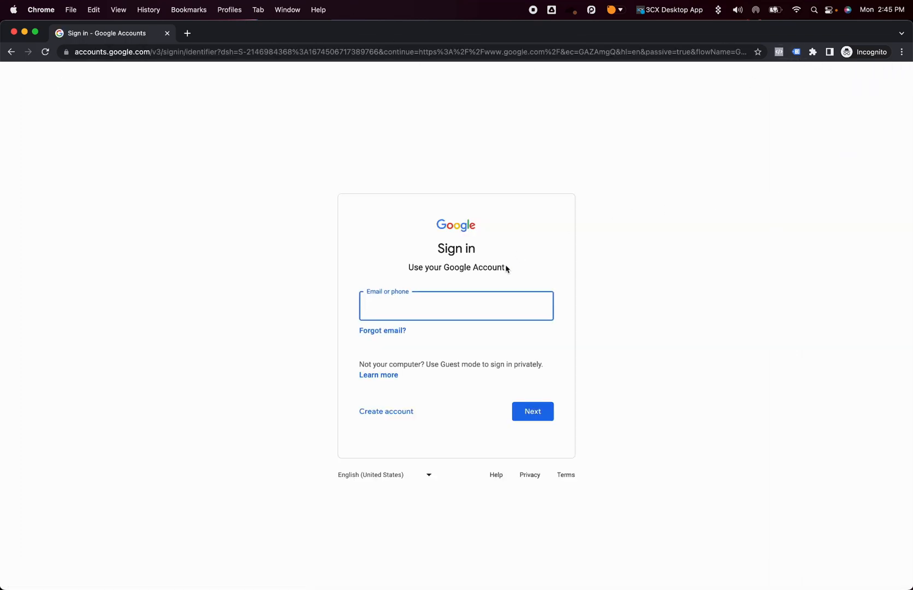
{"action": "mouse_move", "coordinate": [517, 348]}
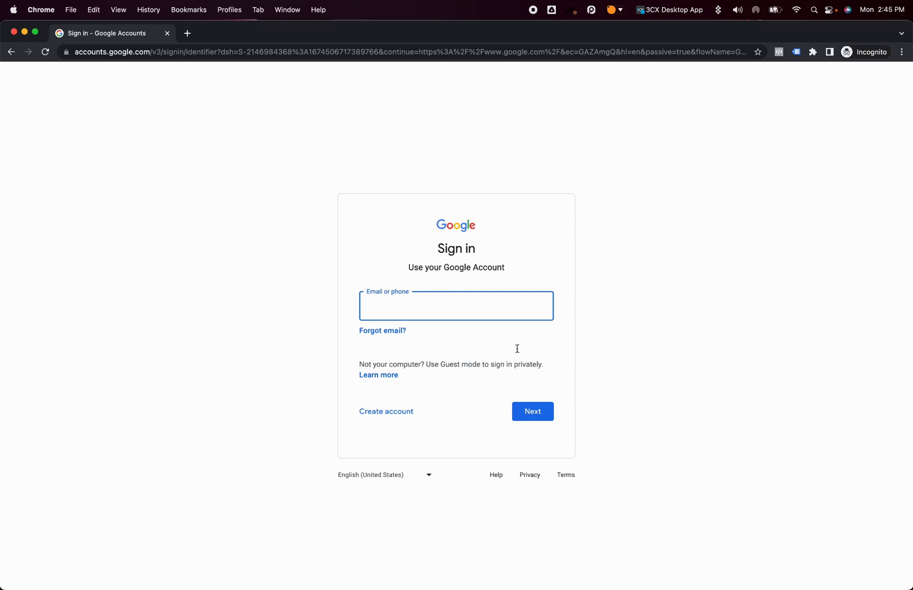
{"action": "mouse_move", "coordinate": [389, 420]}
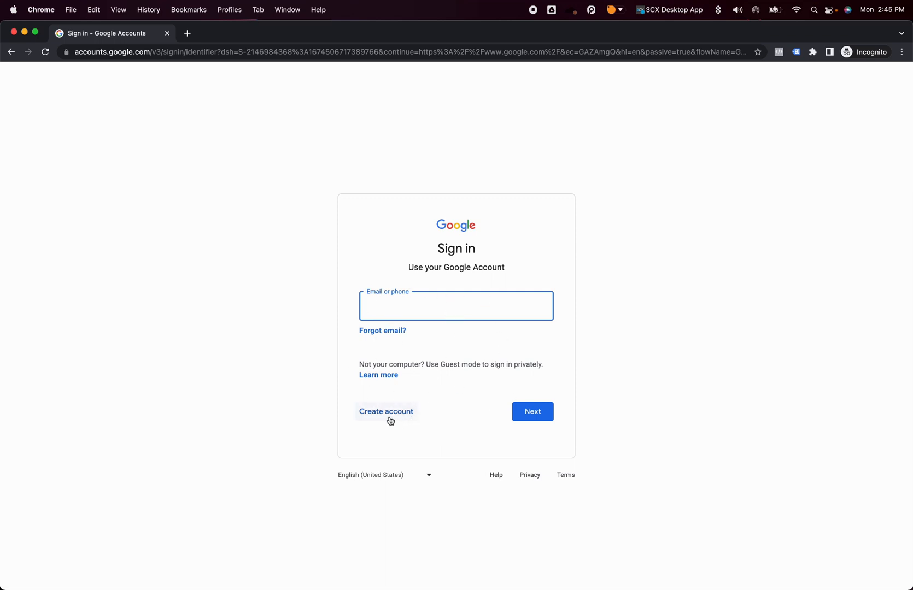
{"action": "left_click", "coordinate": [385, 411]}
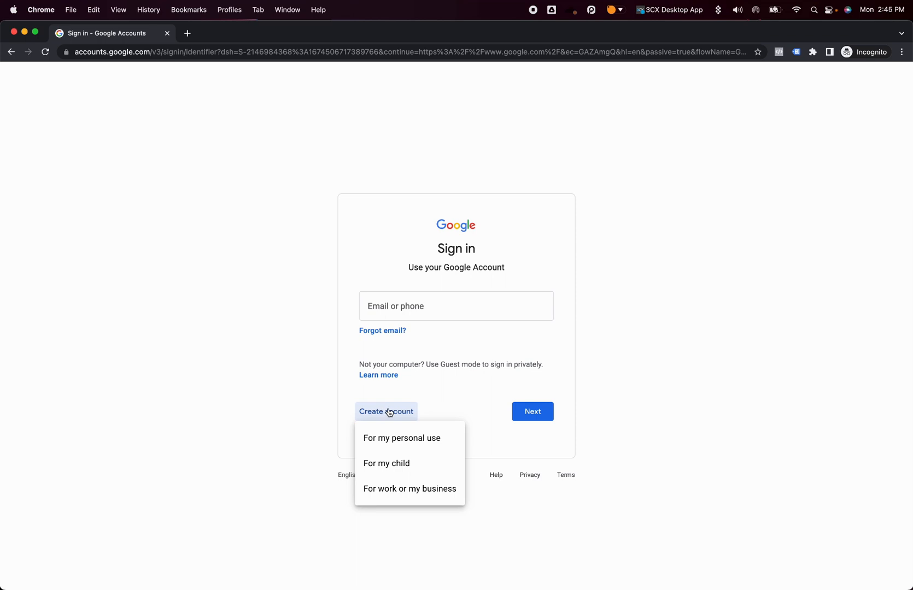
{"action": "mouse_move", "coordinate": [417, 489]}
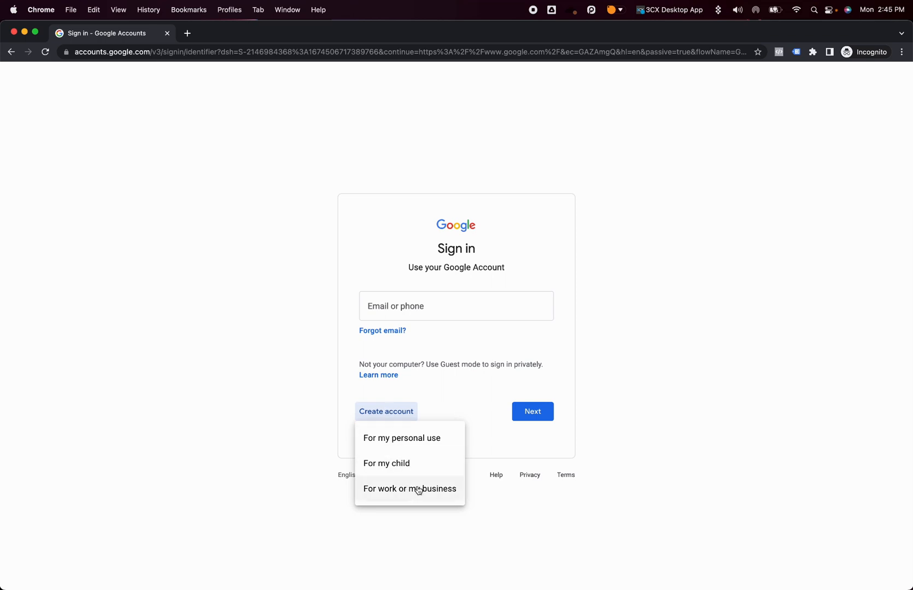
{"action": "mouse_move", "coordinate": [414, 493]}
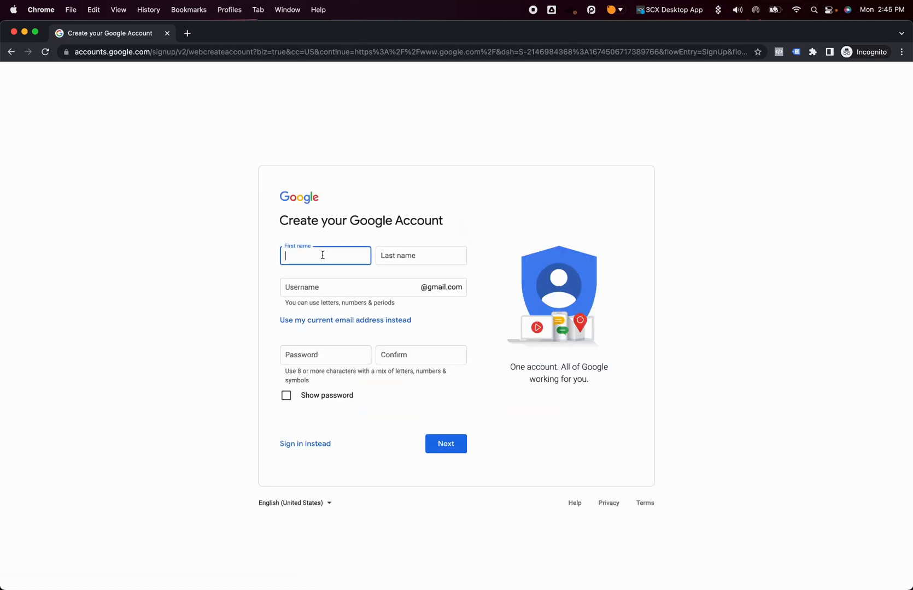
{"action": "type", "text": "Steve"}
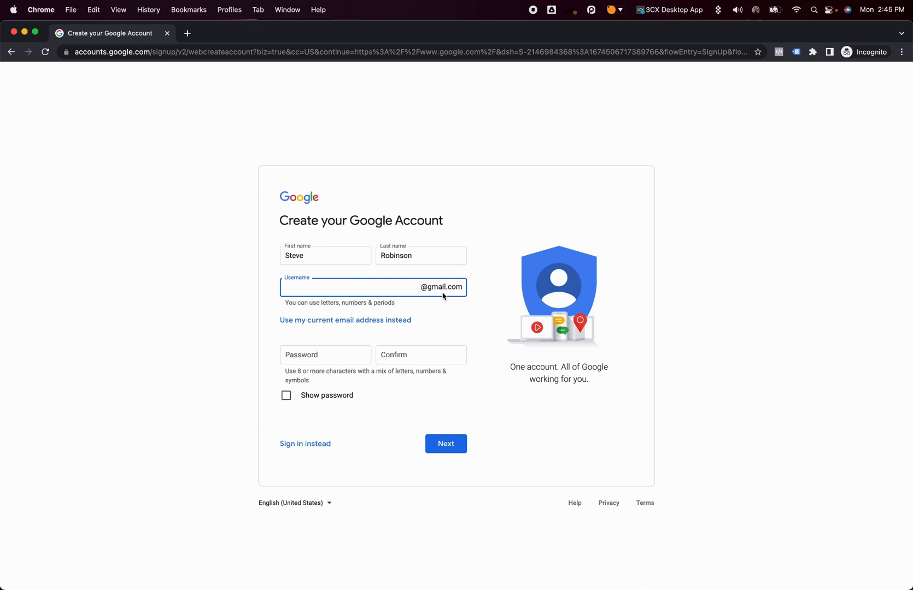
{"action": "mouse_move", "coordinate": [317, 323]}
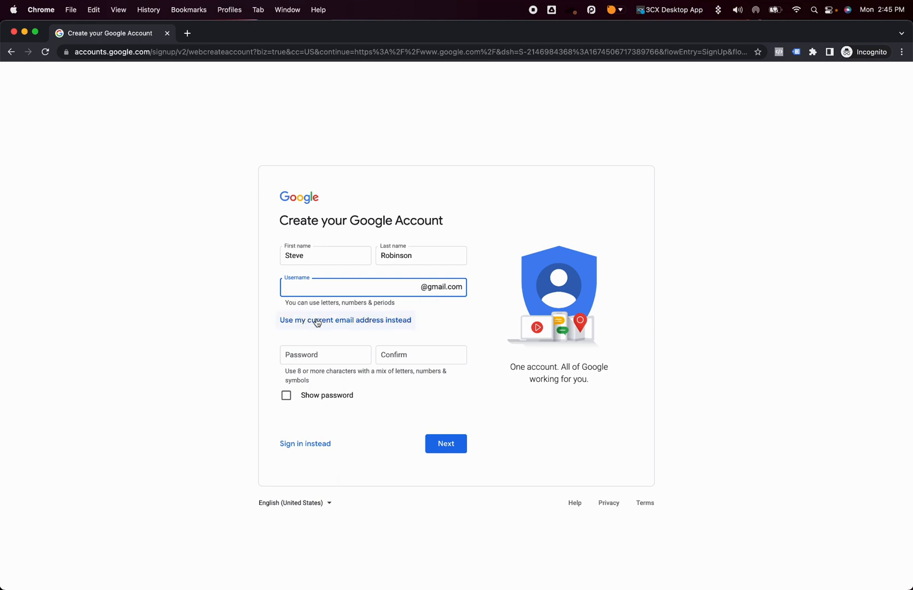
{"action": "mouse_move", "coordinate": [382, 327]}
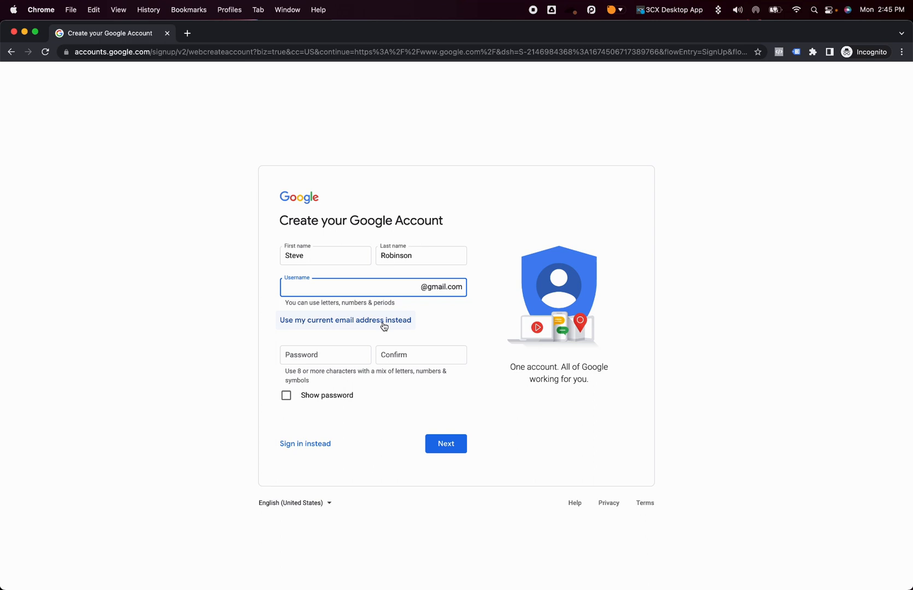
{"action": "left_click", "coordinate": [346, 320]}
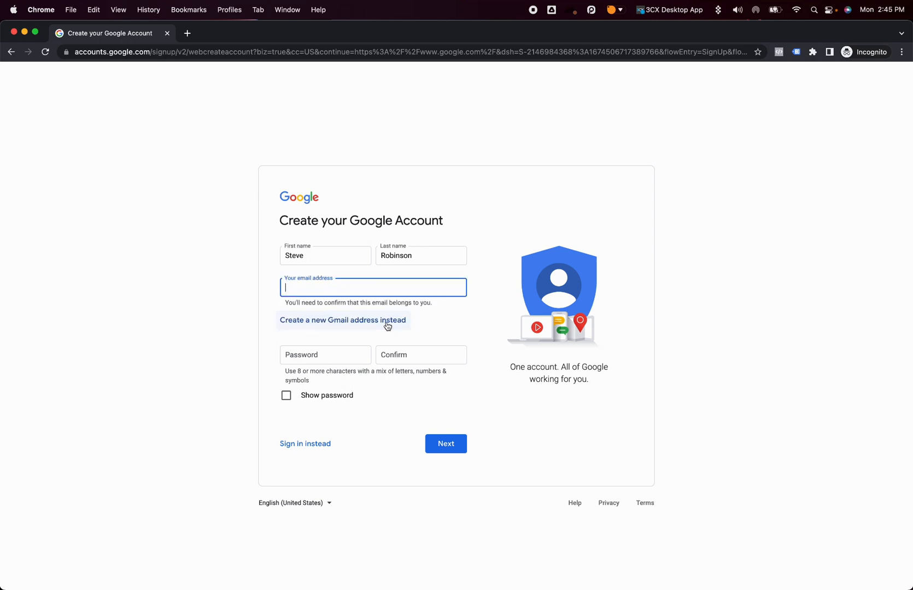
{"action": "mouse_move", "coordinate": [345, 289]}
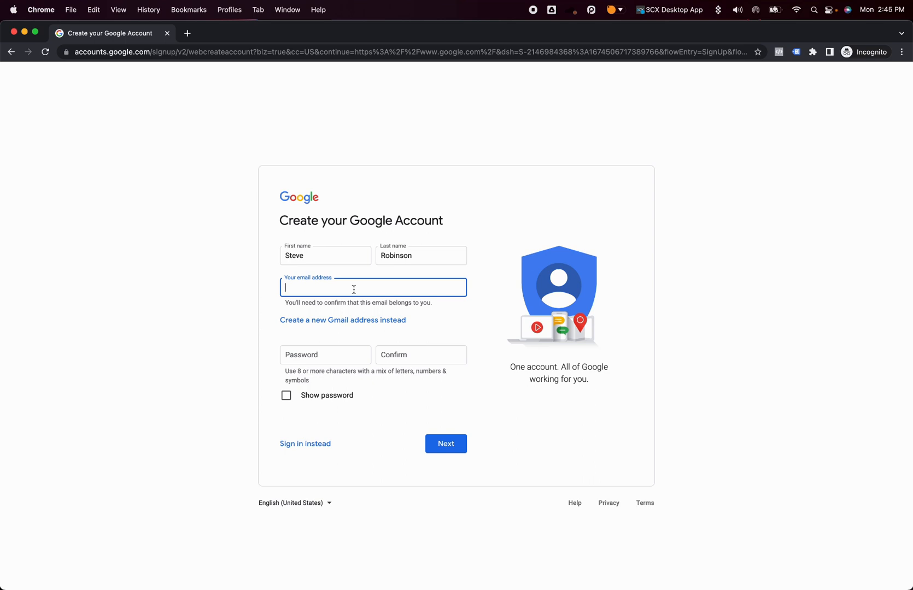
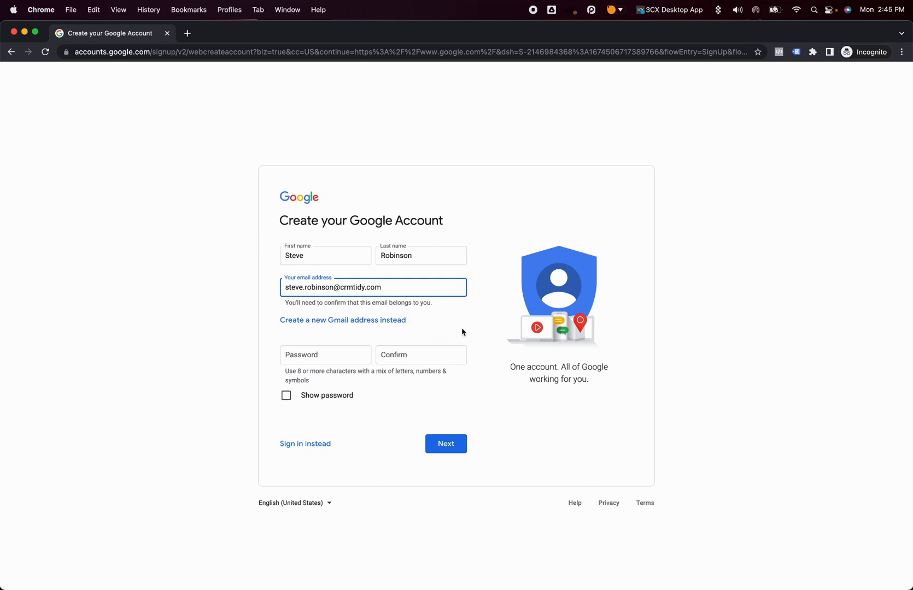
{"action": "left_click", "coordinate": [325, 355]}
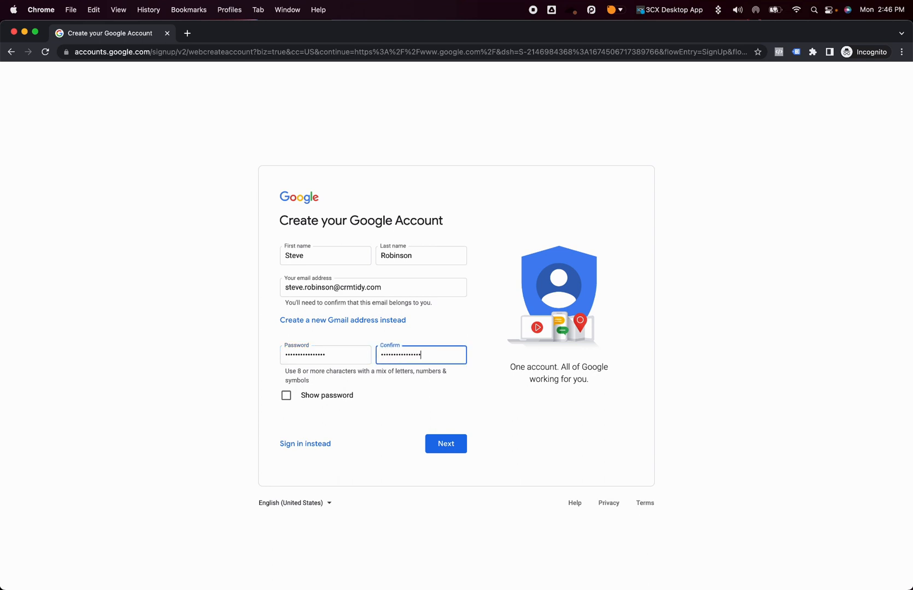
{"action": "left_click", "coordinate": [446, 444]}
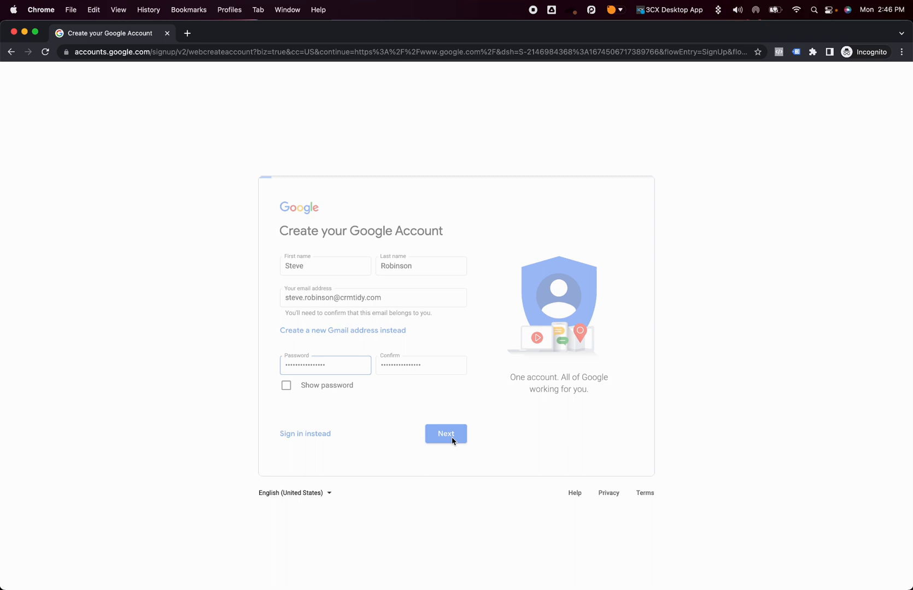
{"action": "left_click", "coordinate": [446, 435]}
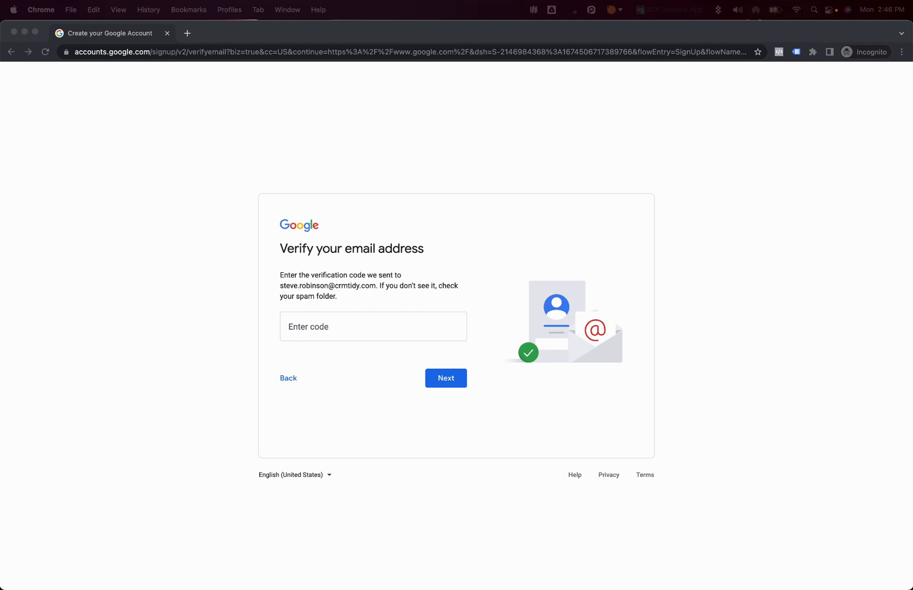
{"action": "right_click", "coordinate": [308, 327]}
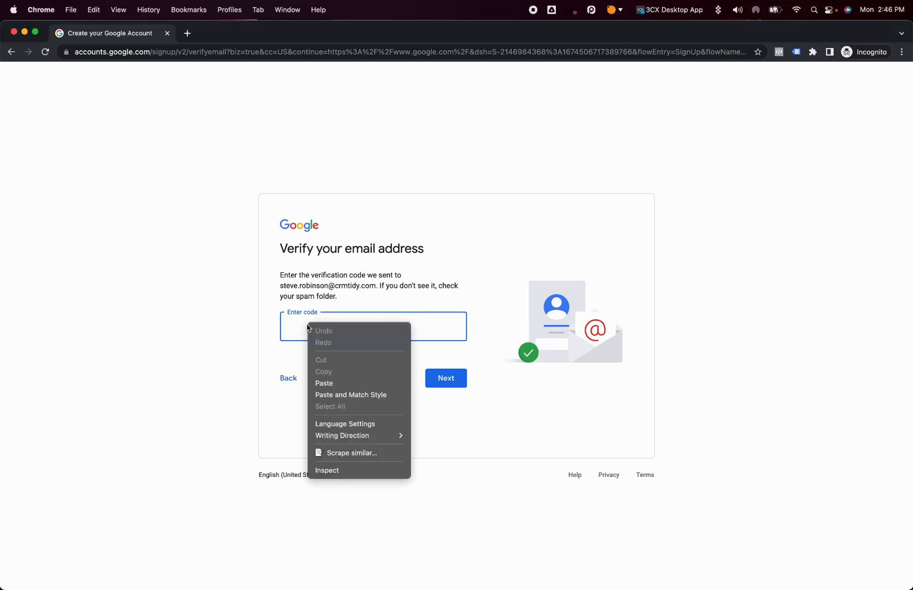
{"action": "left_click", "coordinate": [324, 383]}
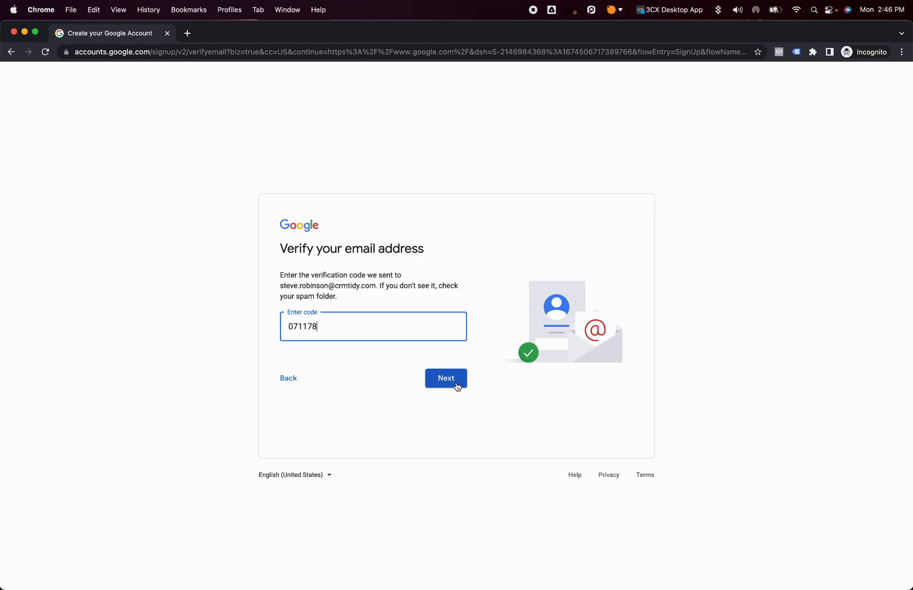
Step: Submit the email code and enter the phone number to get a texted code
{"action": "left_click", "coordinate": [445, 378]}
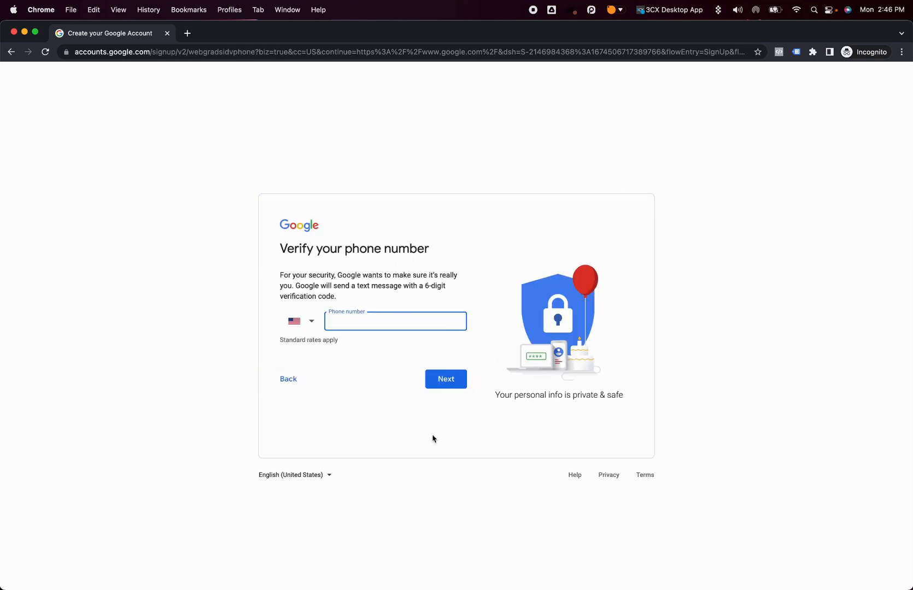
{"action": "mouse_move", "coordinate": [345, 380]}
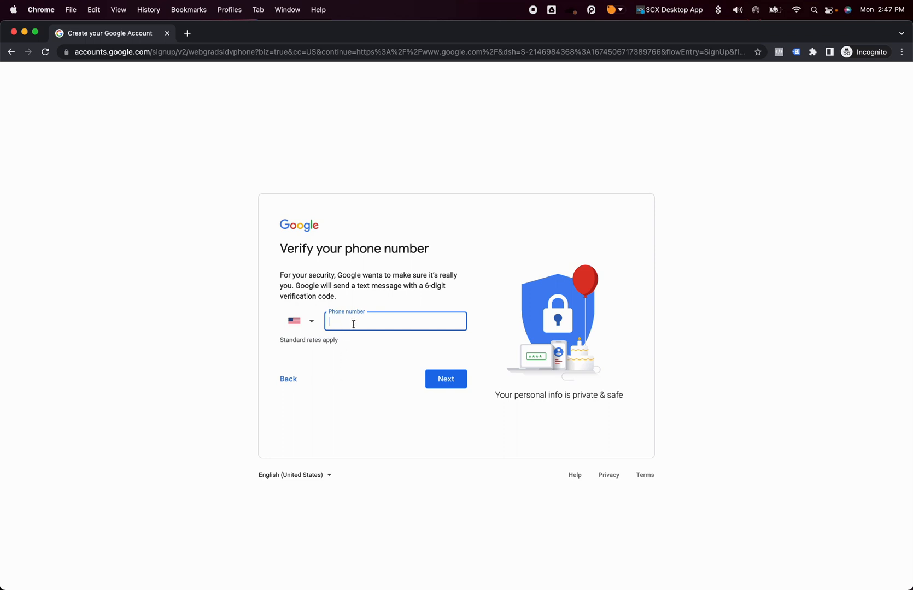
{"action": "left_click", "coordinate": [446, 379]}
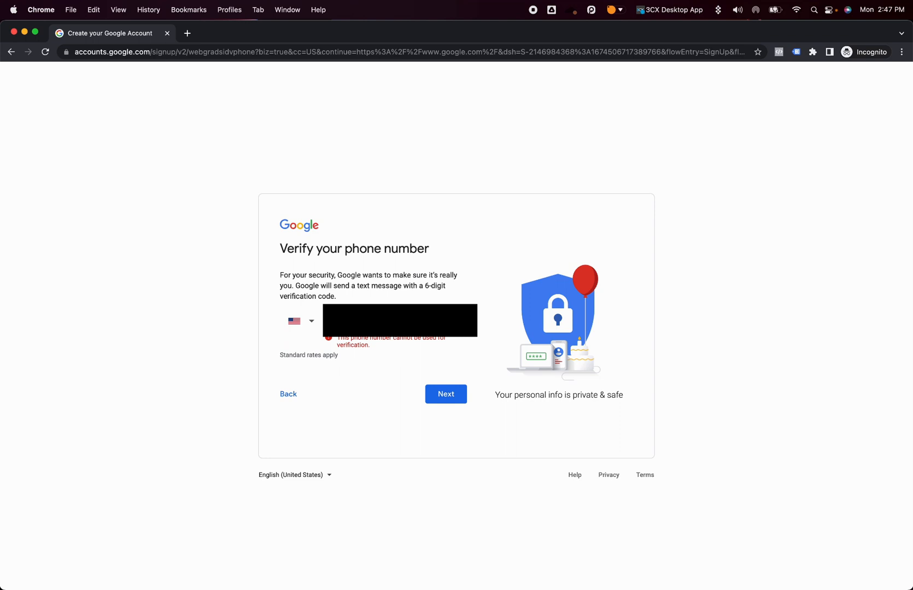
{"action": "left_click", "coordinate": [445, 394]}
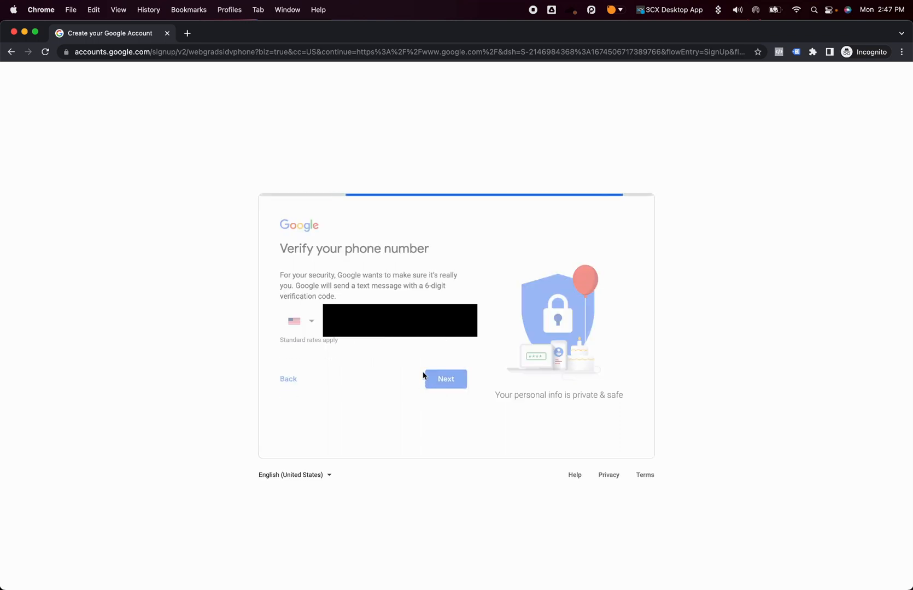
{"action": "left_click", "coordinate": [445, 379]}
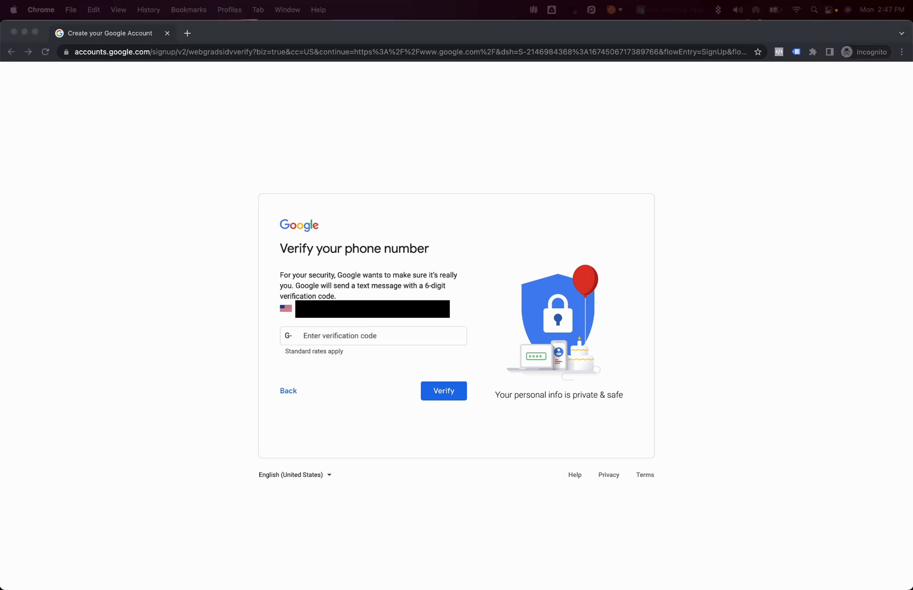
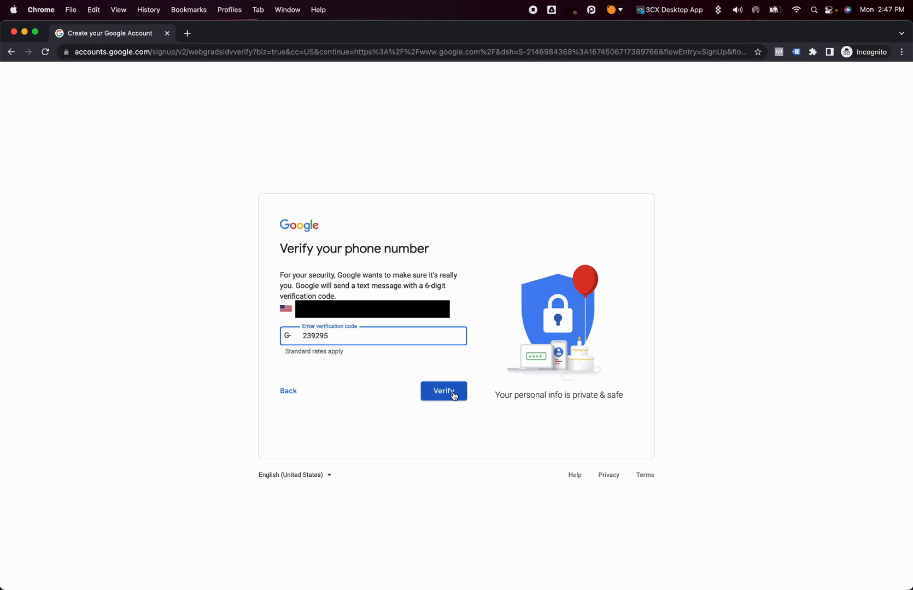
{"action": "left_click", "coordinate": [443, 390]}
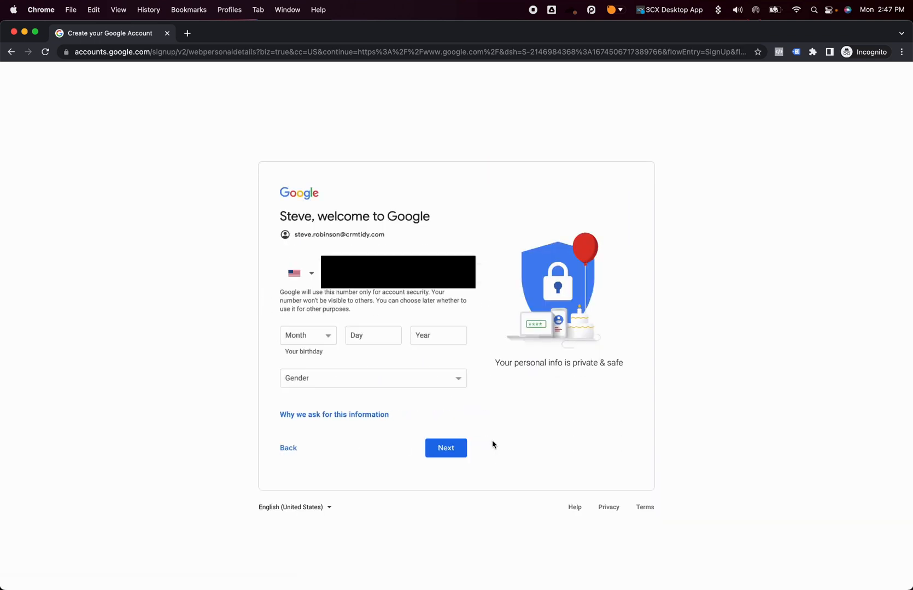
{"action": "mouse_move", "coordinate": [402, 316]}
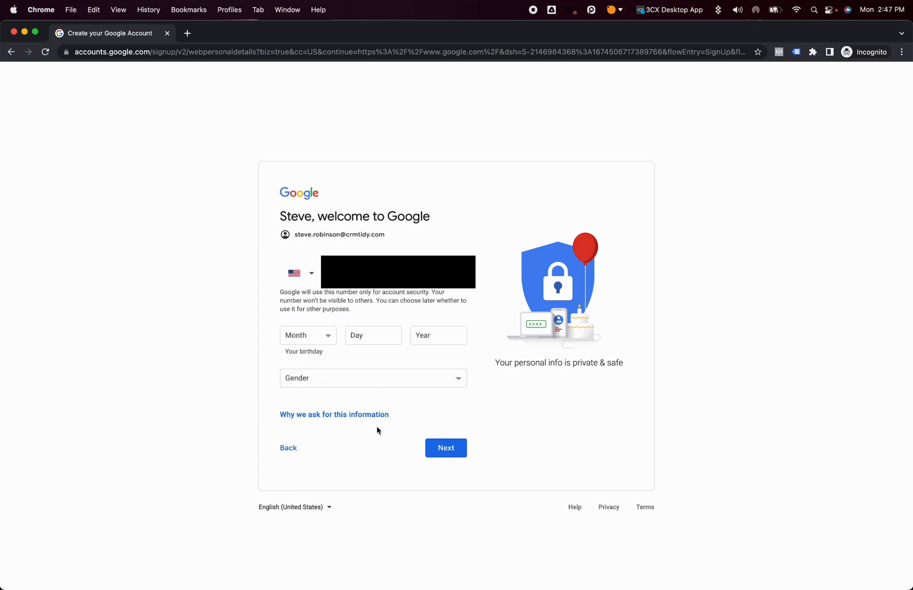
{"action": "mouse_move", "coordinate": [446, 454]}
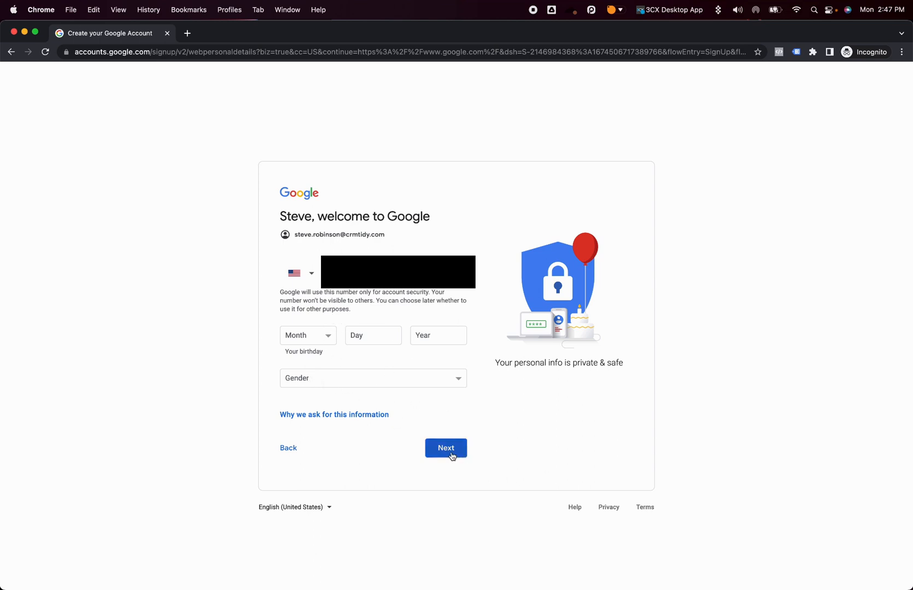
{"action": "left_click", "coordinate": [445, 448]}
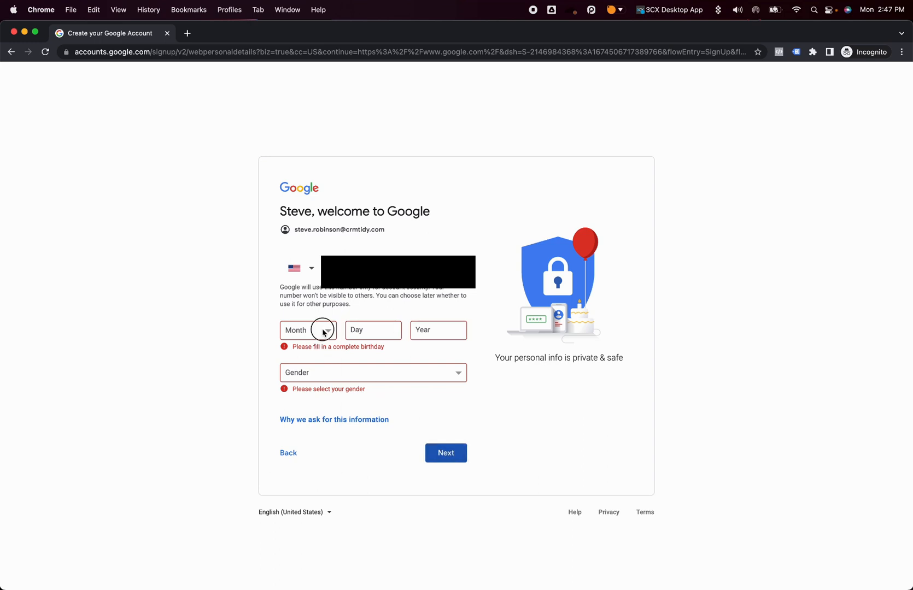
{"action": "left_click", "coordinate": [307, 330]}
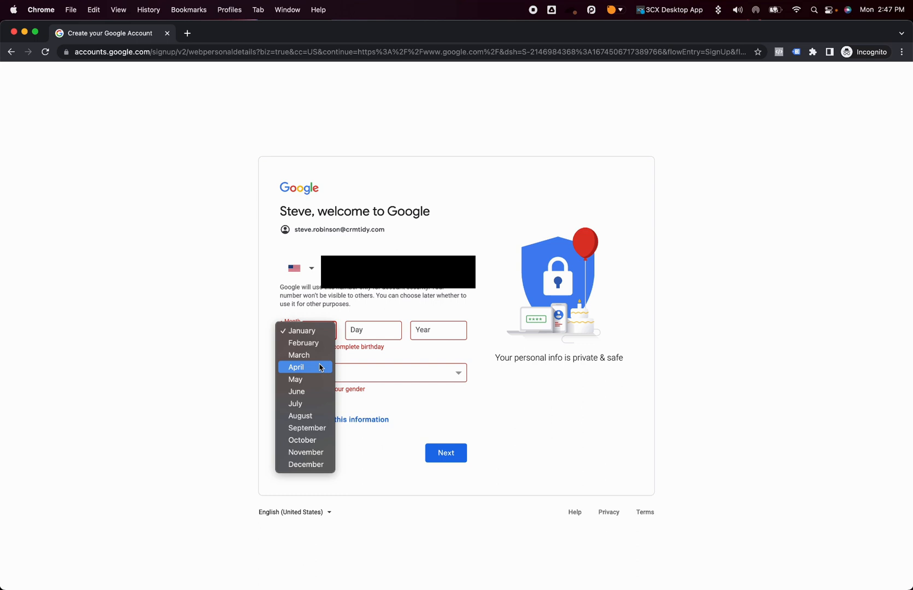
{"action": "left_click", "coordinate": [295, 367]}
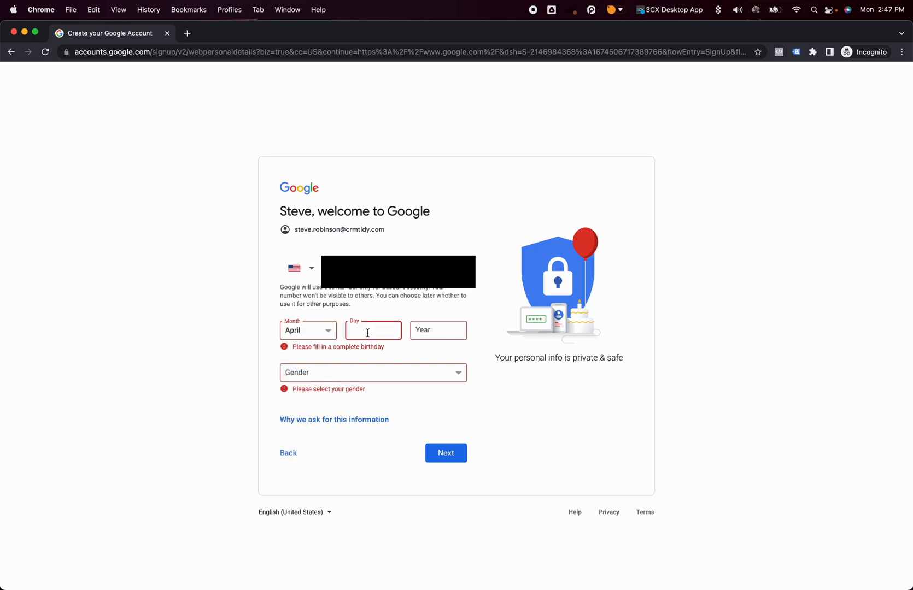
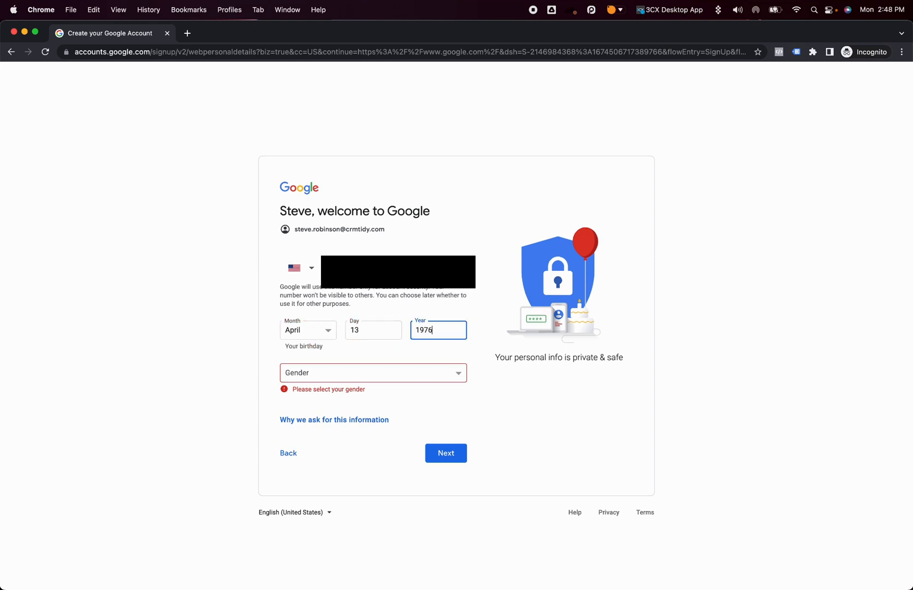
{"action": "left_click", "coordinate": [372, 372]}
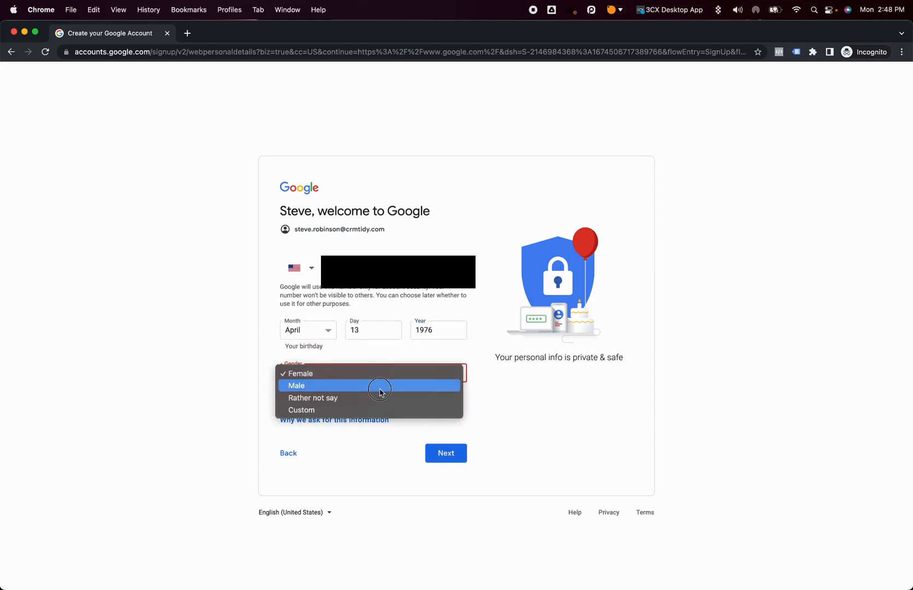
{"action": "left_click", "coordinate": [312, 397]}
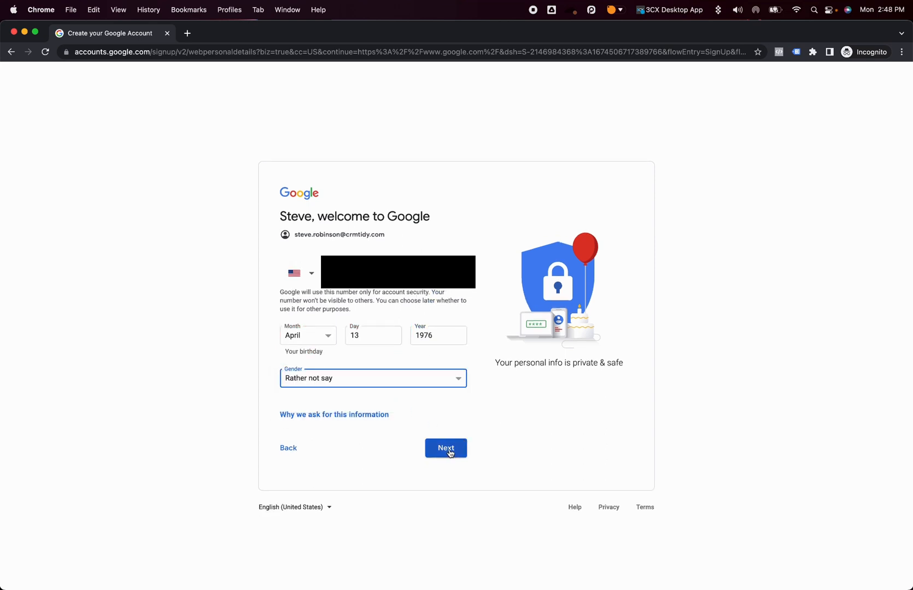
{"action": "left_click", "coordinate": [445, 448]}
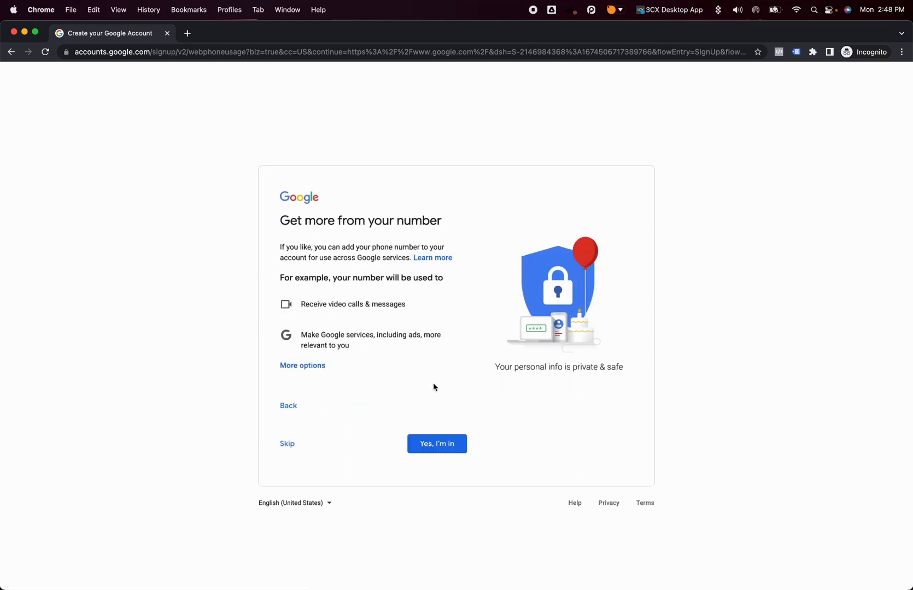
{"action": "mouse_move", "coordinate": [359, 295]}
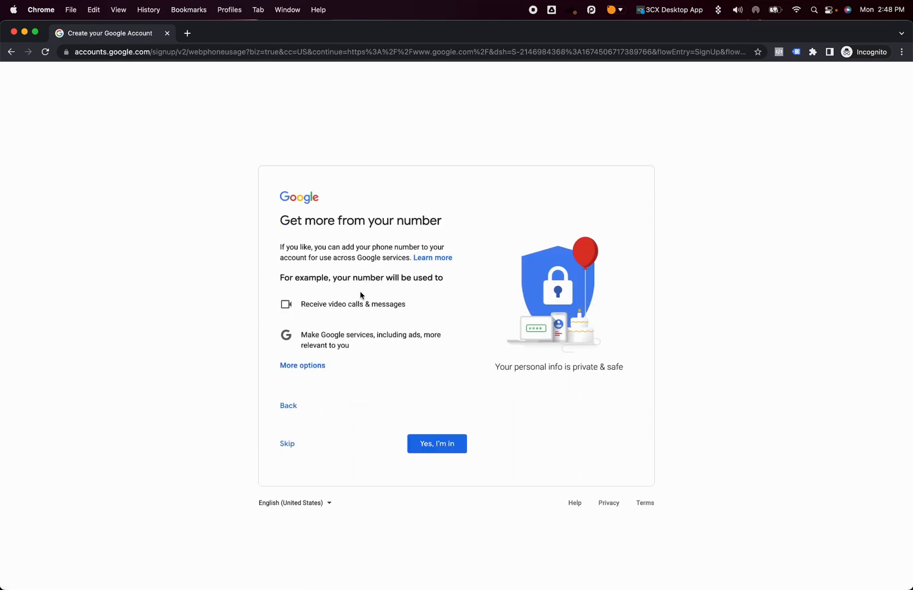
Step: Skip adding the phone number to Google services and agree to the privacy terms
{"action": "left_click", "coordinate": [287, 444]}
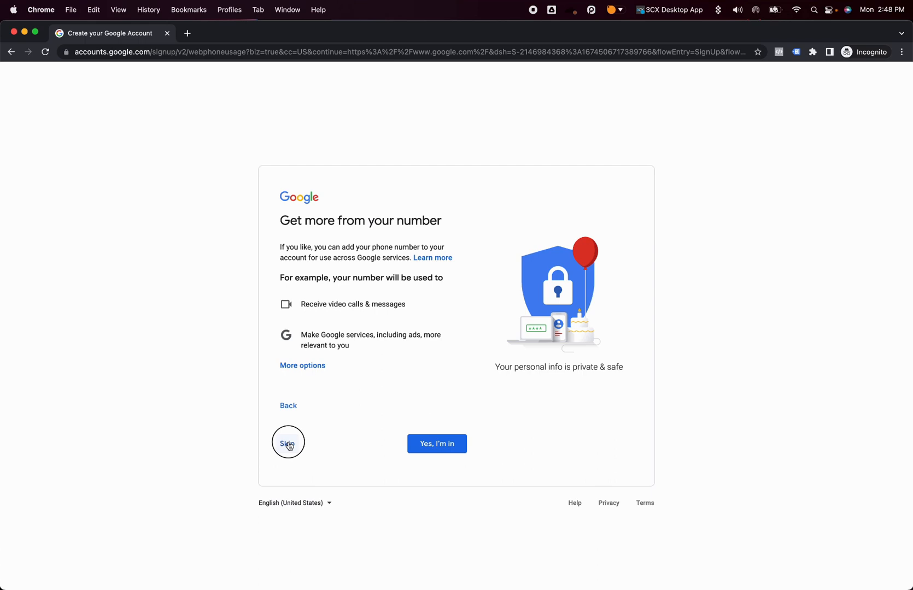
{"action": "left_click", "coordinate": [287, 444]}
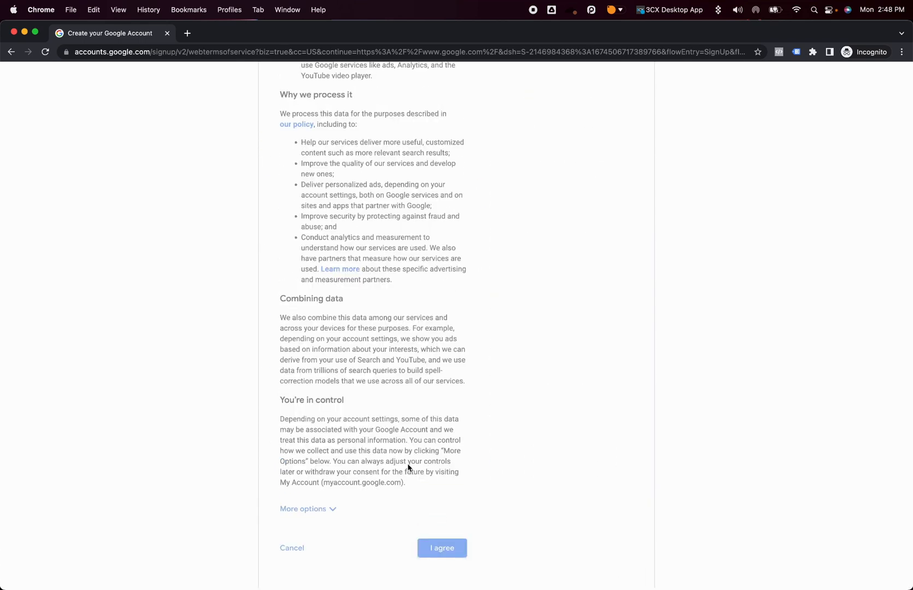
{"action": "left_click", "coordinate": [442, 548]}
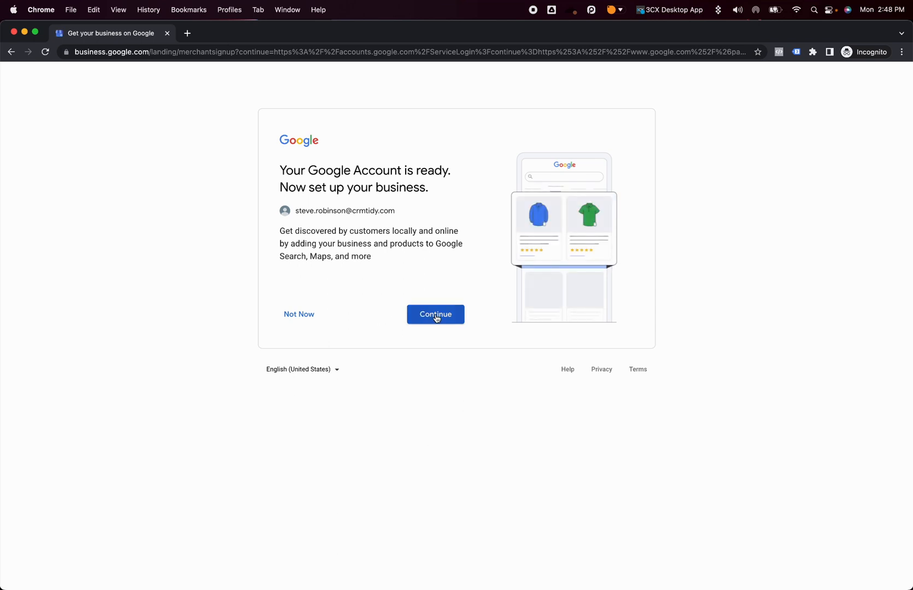
Step: Get past the business-profile prompt and open 'Manage your Google Account' from the avatar menu
{"action": "left_click", "coordinate": [435, 314]}
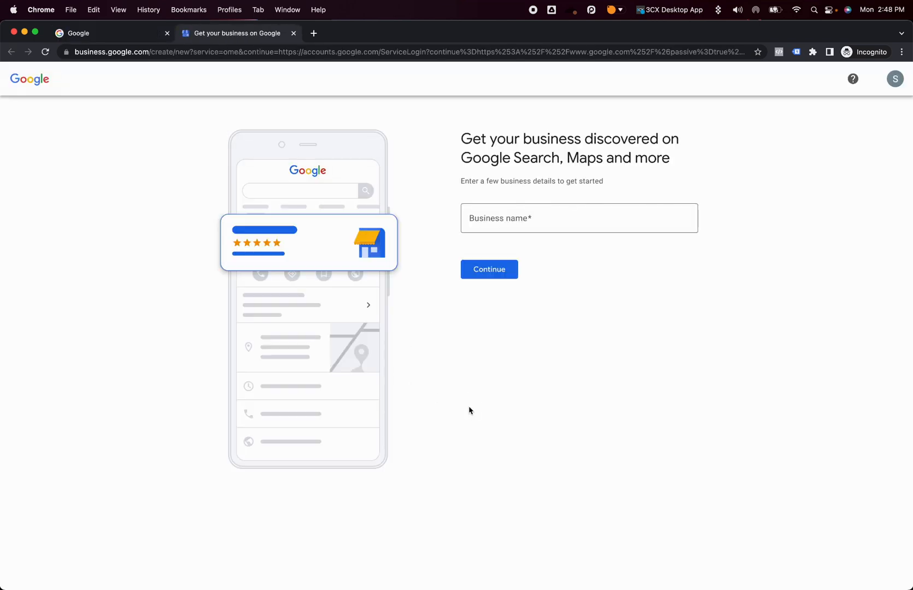
{"action": "mouse_move", "coordinate": [895, 79]}
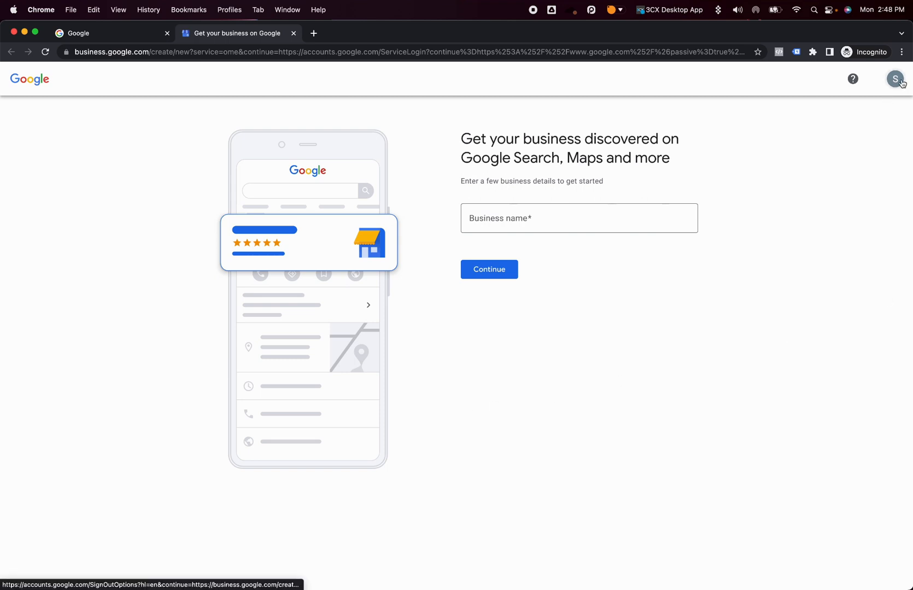
{"action": "left_click", "coordinate": [896, 79]}
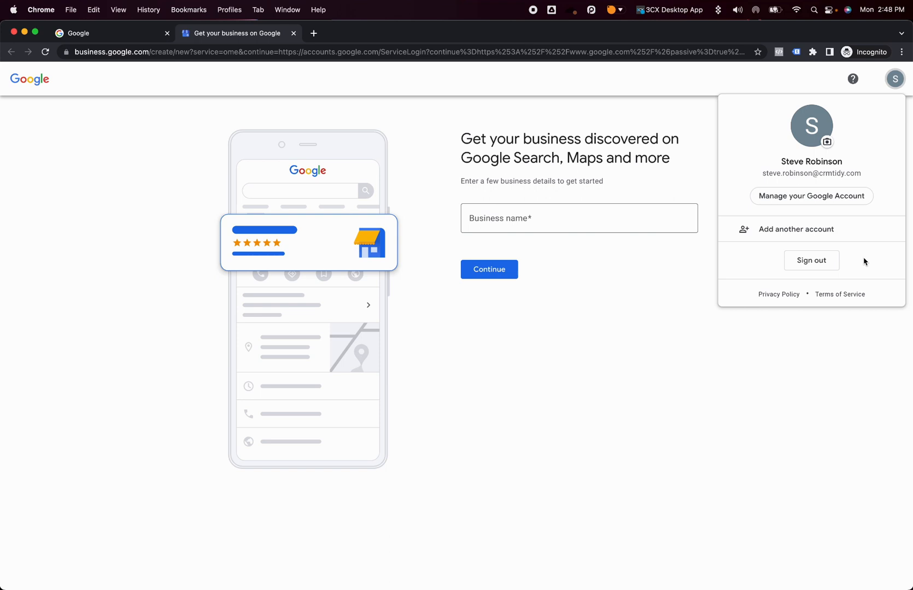
{"action": "mouse_move", "coordinate": [811, 199]}
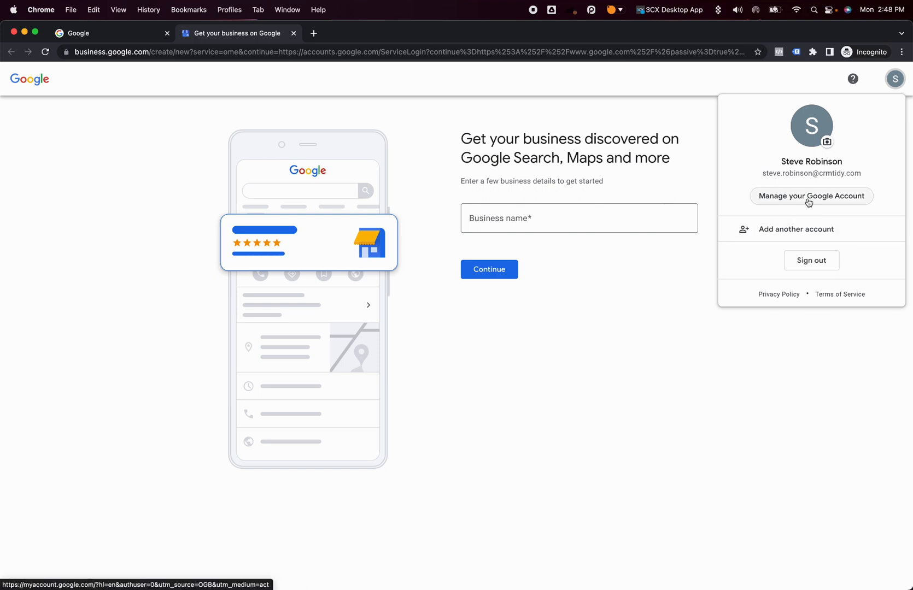
{"action": "left_click", "coordinate": [809, 196]}
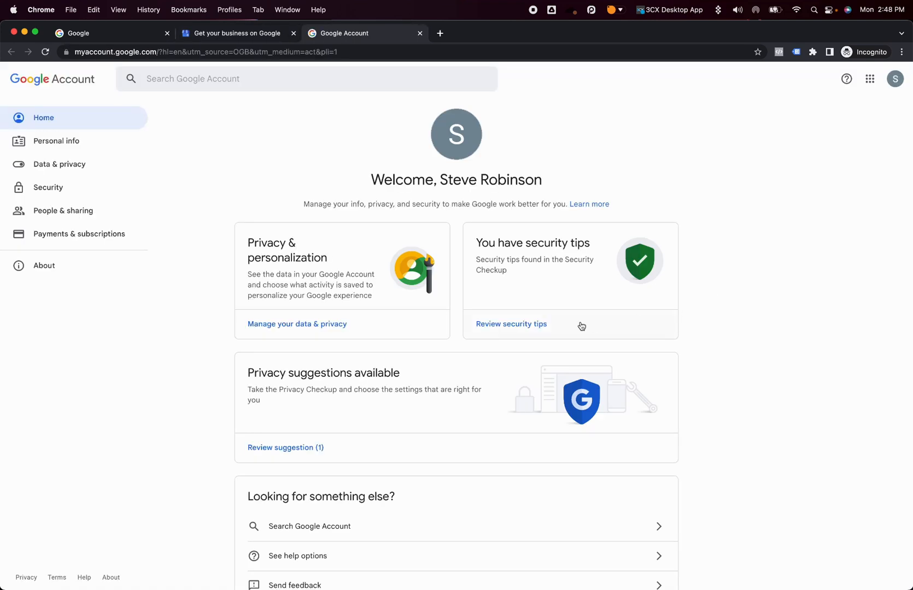
{"action": "mouse_move", "coordinate": [58, 187]}
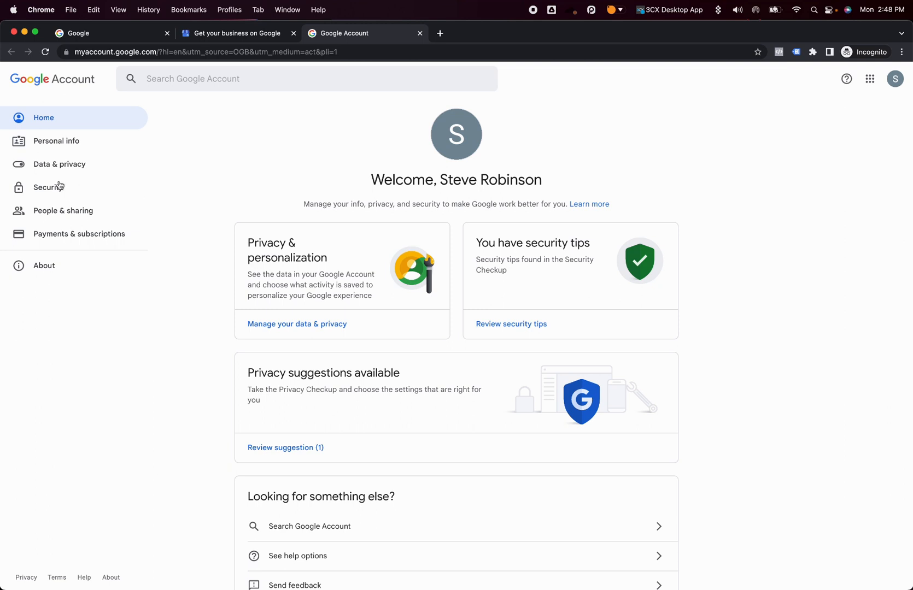
{"action": "left_click", "coordinate": [895, 79]}
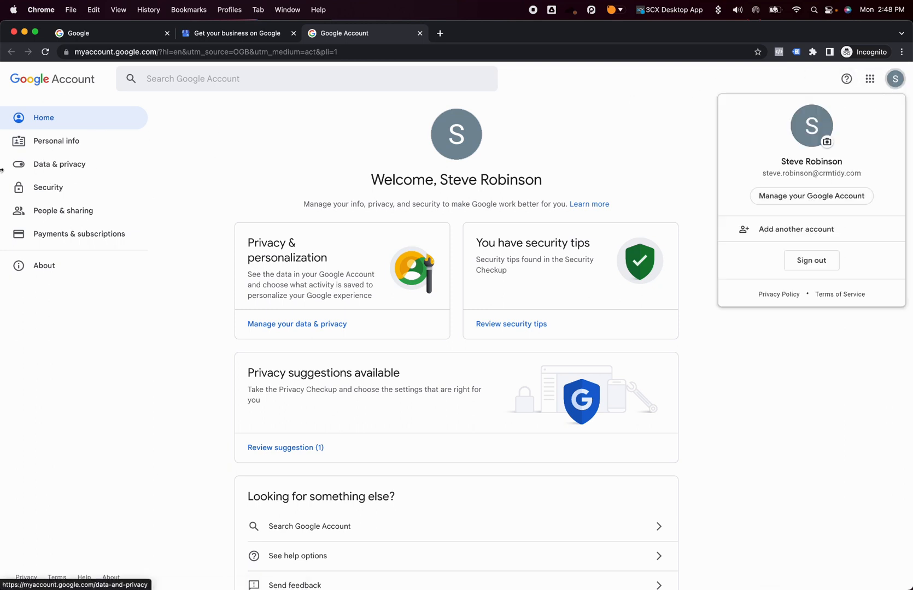
Step: Open the Security page and scroll down to the 'Signing in to Google' section
{"action": "left_click", "coordinate": [48, 188]}
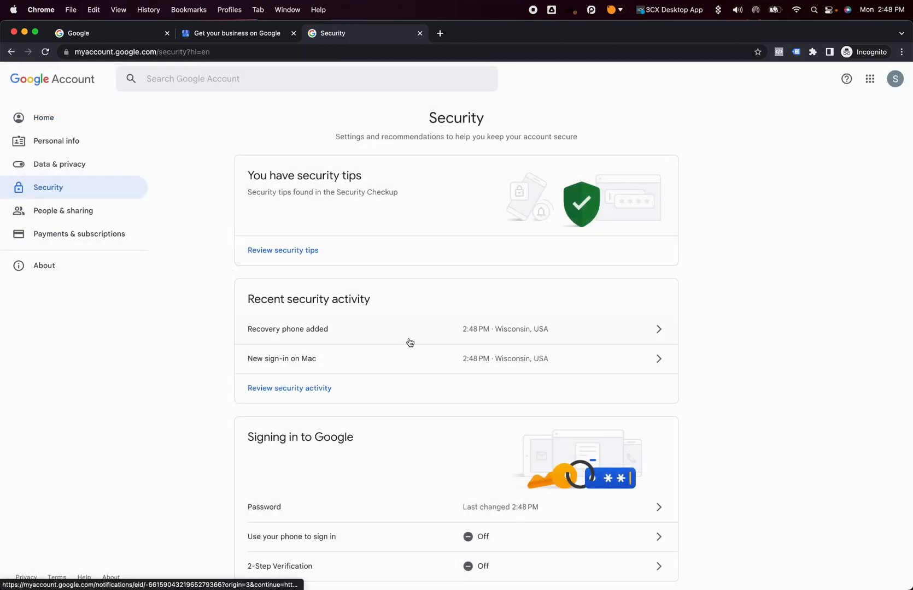
{"action": "scroll", "scroll_direction": "down", "scroll_amount": 3}
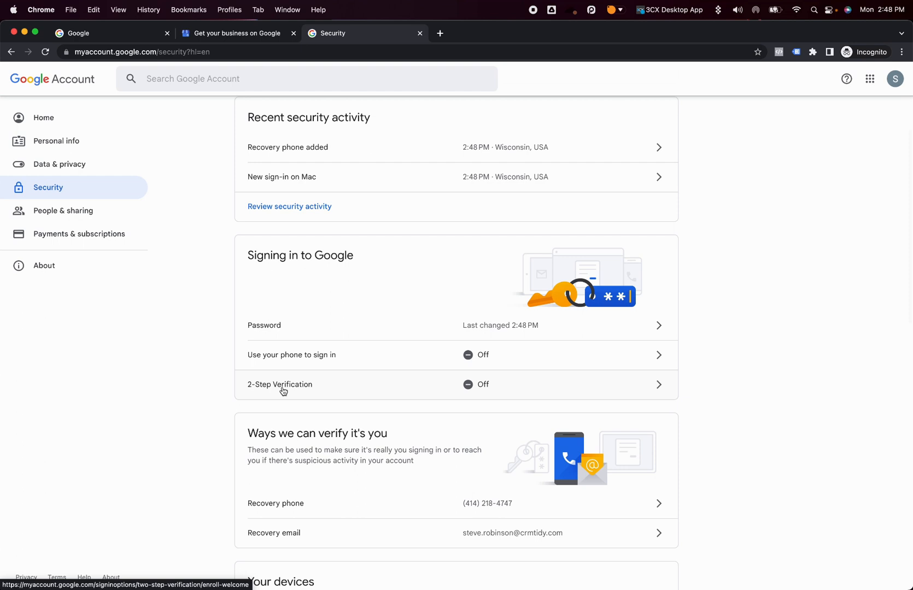
{"action": "mouse_move", "coordinate": [530, 389]}
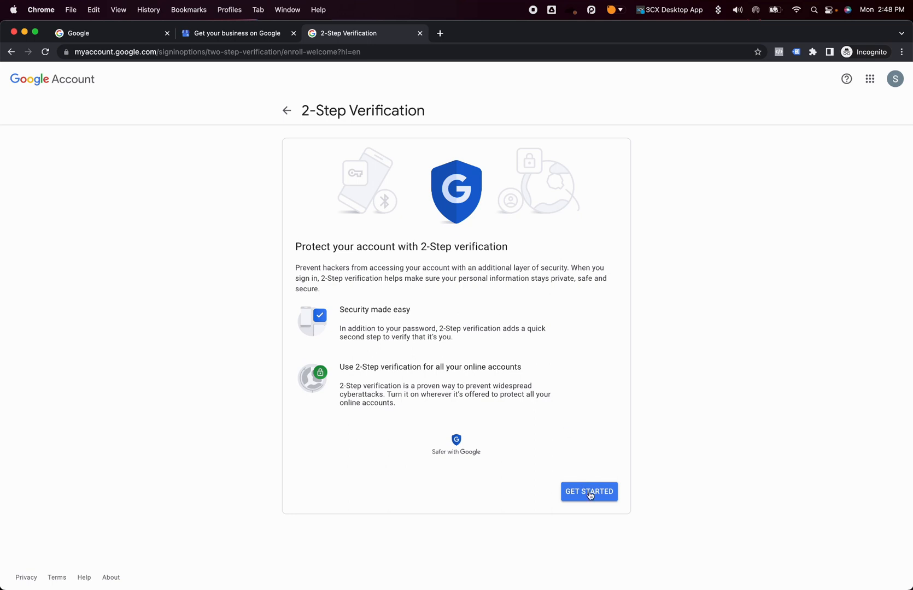
Step: Start 2-Step Verification setup and have a code sent to the phone by text message
{"action": "left_click", "coordinate": [588, 492]}
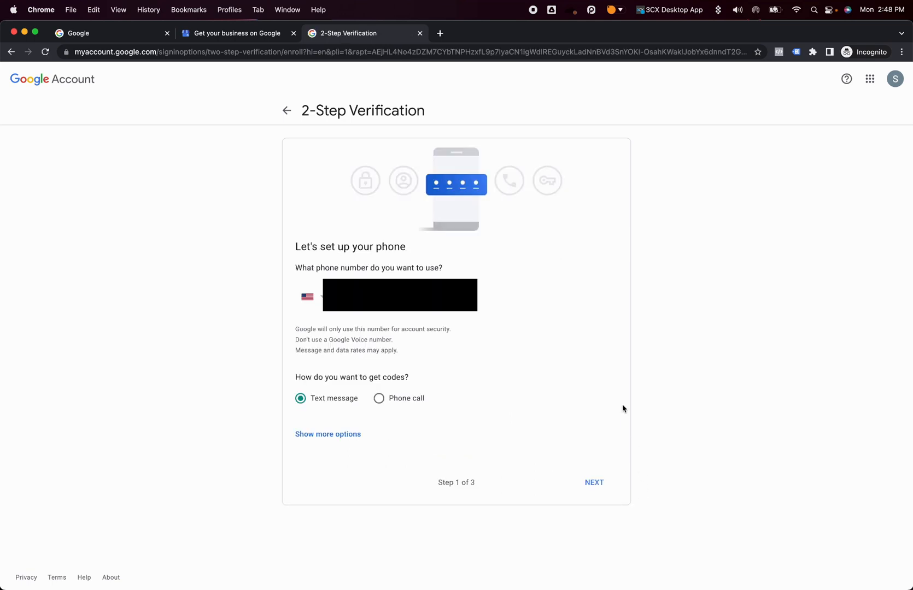
{"action": "mouse_move", "coordinate": [383, 314]}
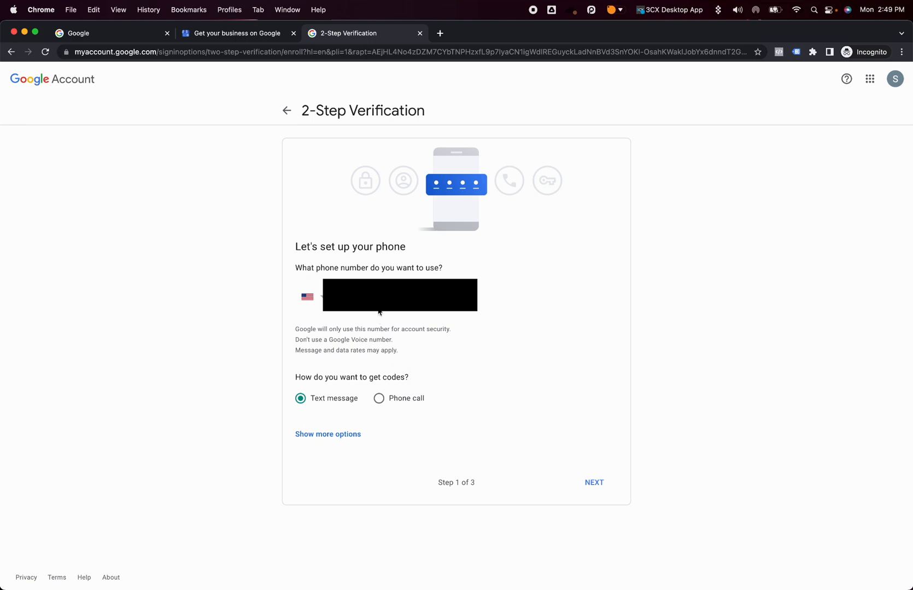
{"action": "mouse_move", "coordinate": [498, 473]}
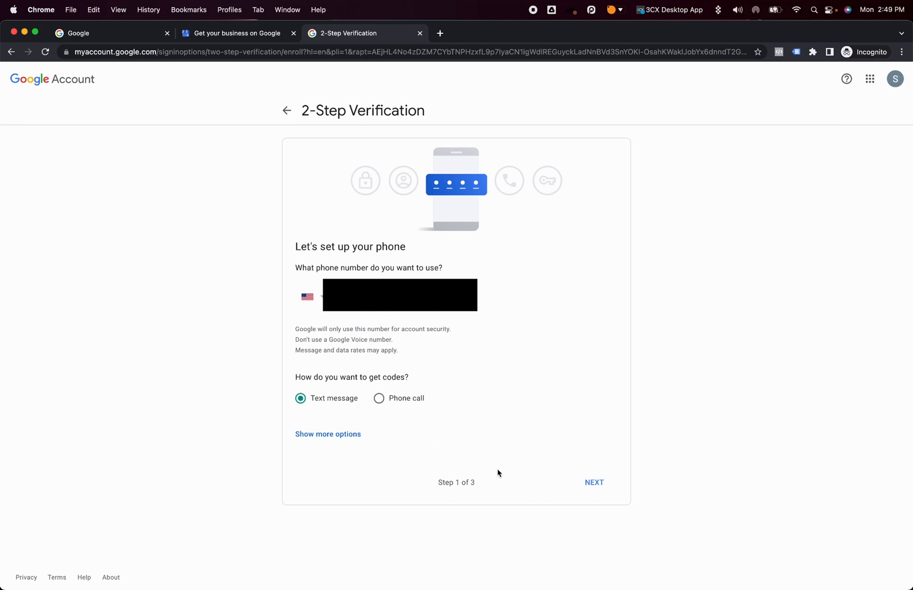
{"action": "mouse_move", "coordinate": [423, 377]}
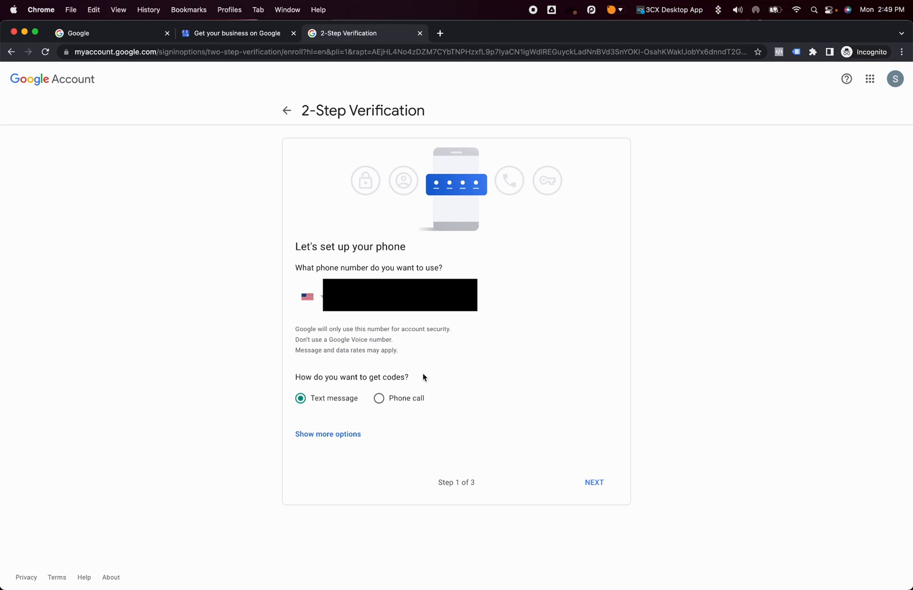
{"action": "mouse_move", "coordinate": [597, 492]}
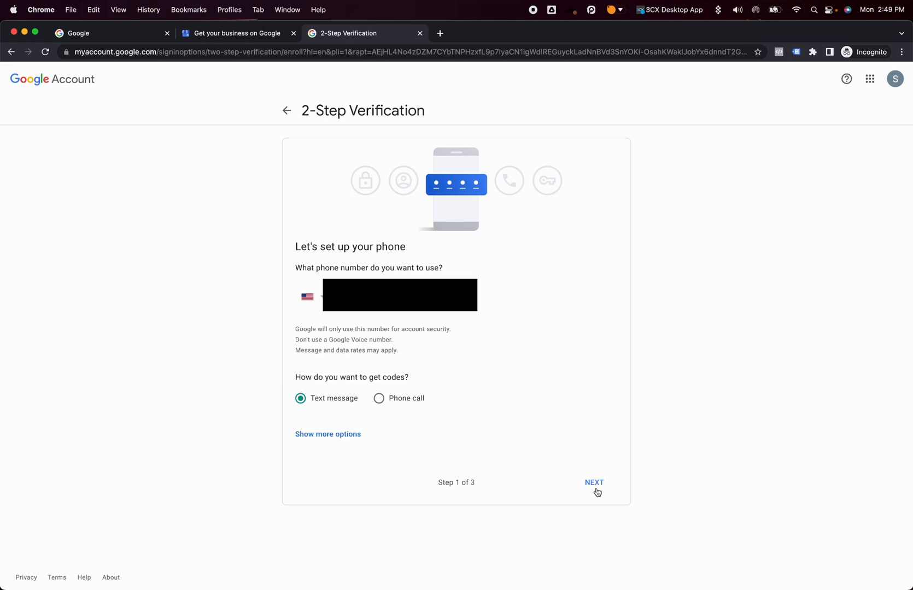
{"action": "left_click", "coordinate": [593, 483]}
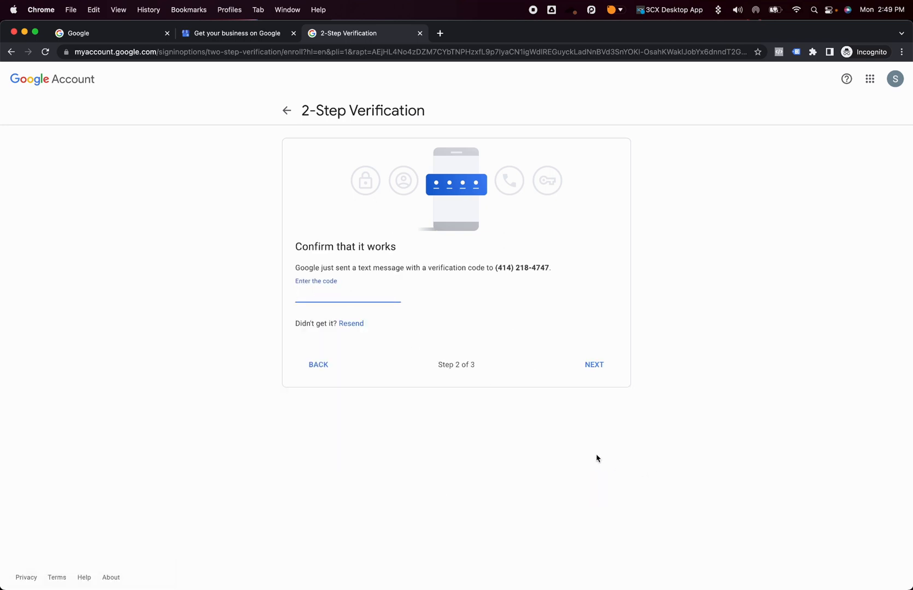
{"action": "left_click", "coordinate": [347, 295]}
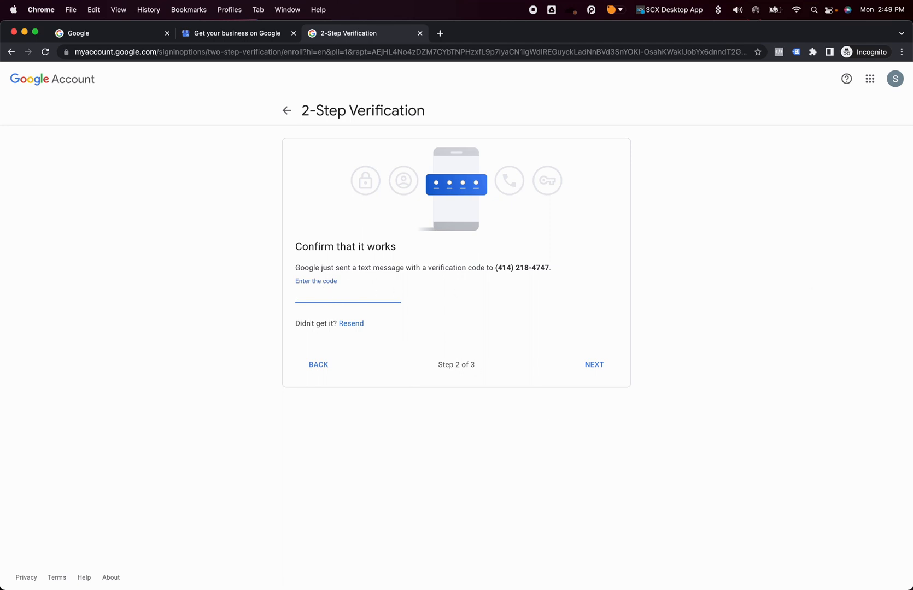
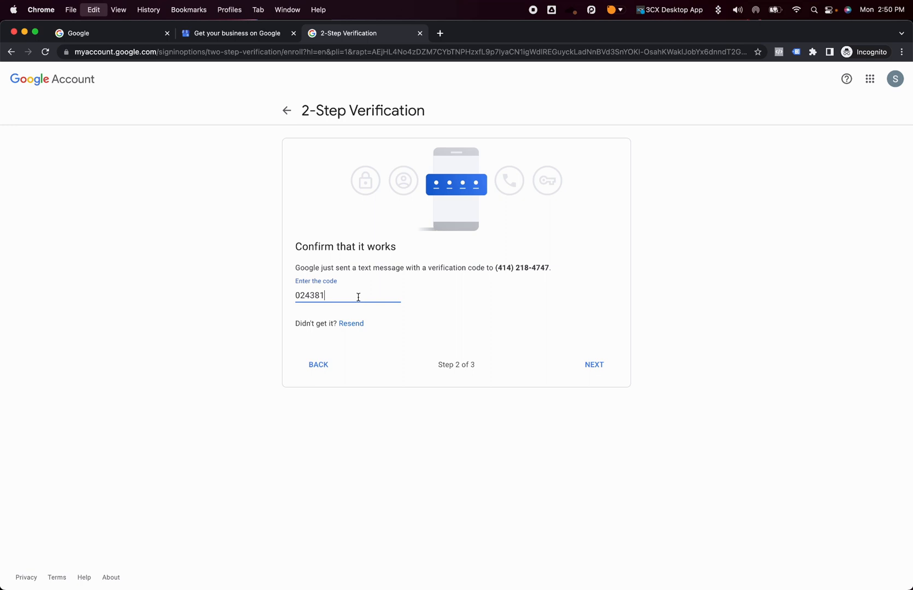
{"action": "left_click", "coordinate": [593, 365]}
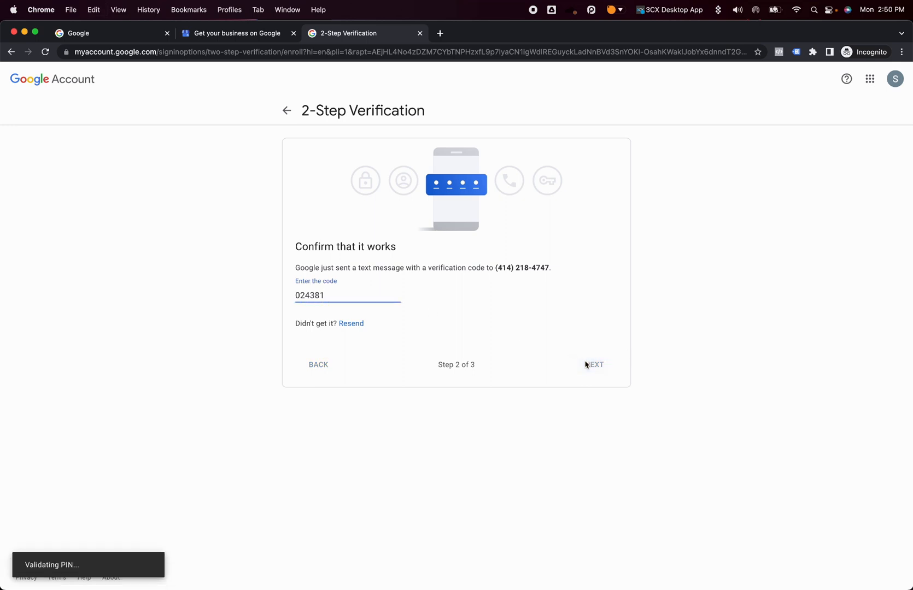
{"action": "left_click", "coordinate": [594, 365]}
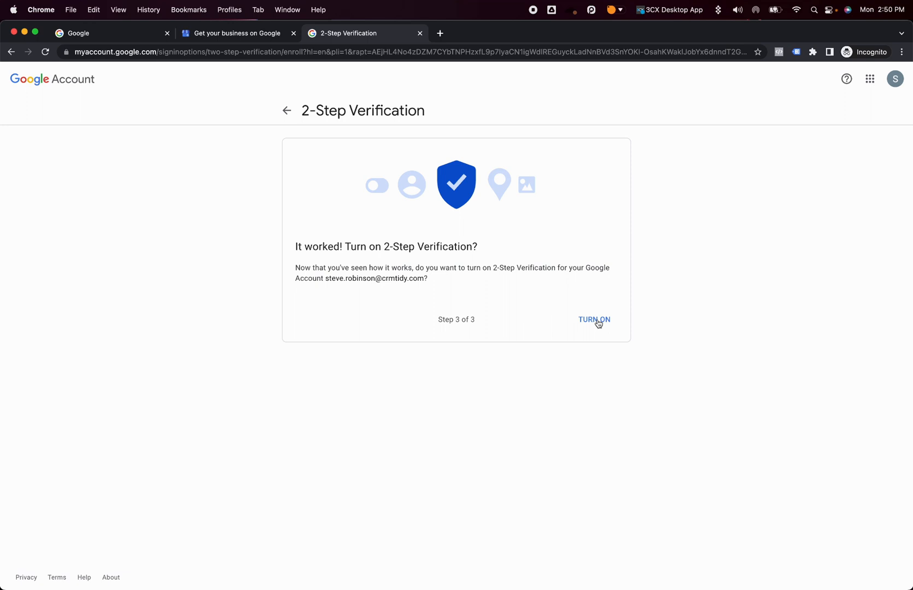
Step: Confirm TURN ON for 2-Step Verification, then go back to the Security overview
{"action": "left_click", "coordinate": [593, 319]}
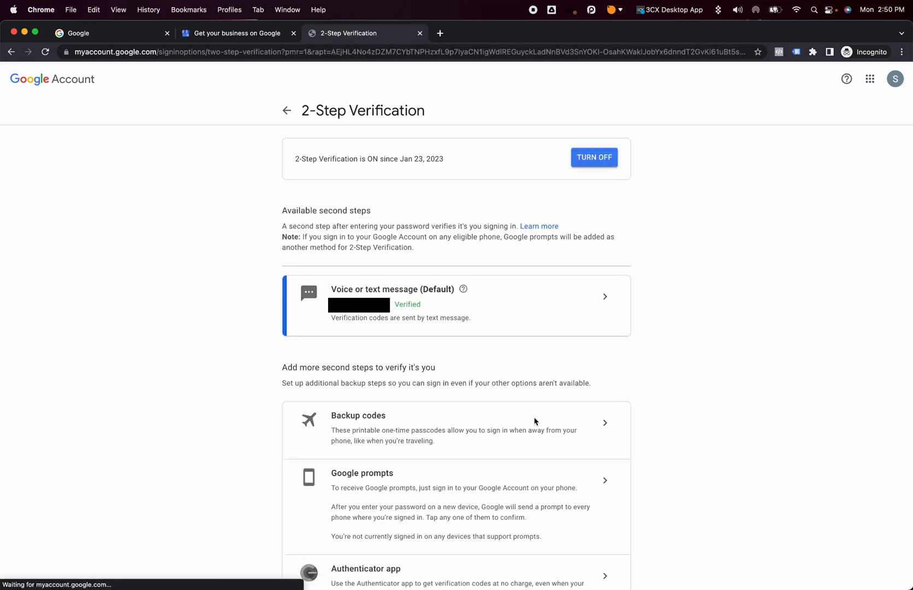
{"action": "mouse_move", "coordinate": [224, 396]}
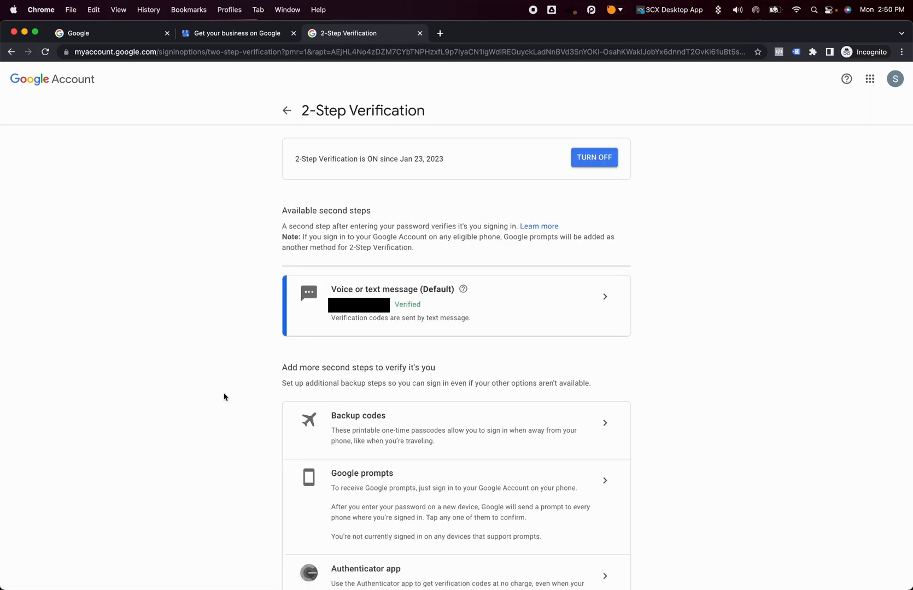
{"action": "left_click", "coordinate": [286, 111]}
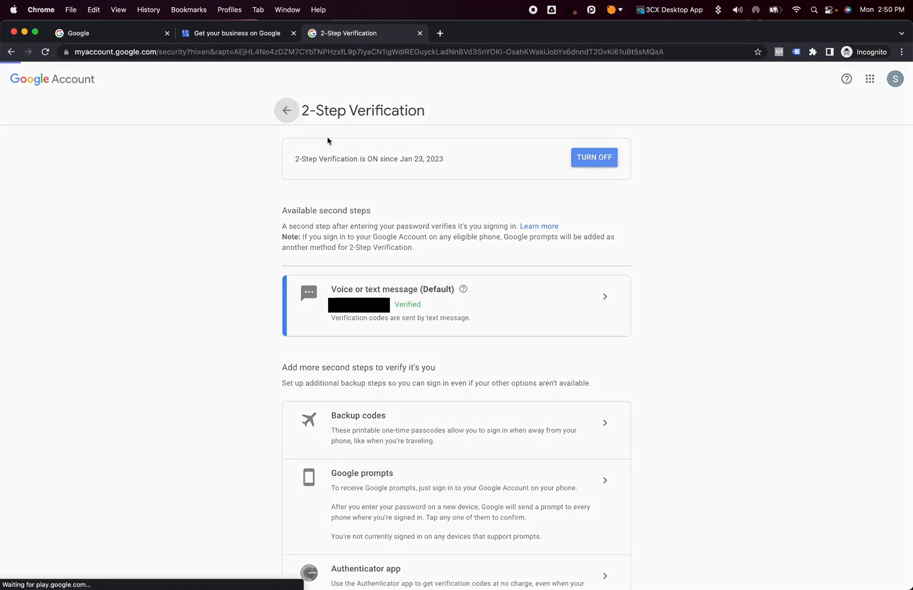
{"action": "left_click", "coordinate": [286, 111]}
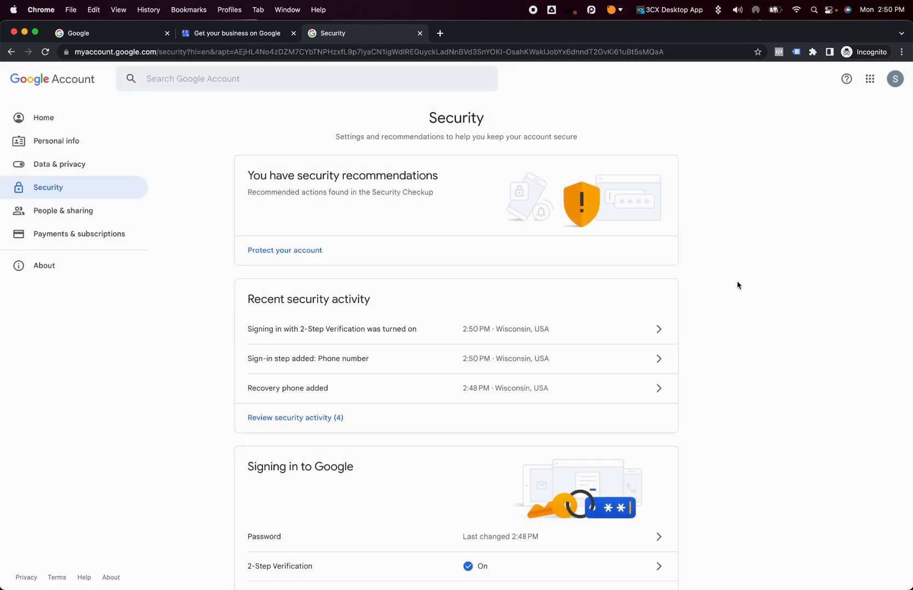
{"action": "mouse_move", "coordinate": [506, 389]}
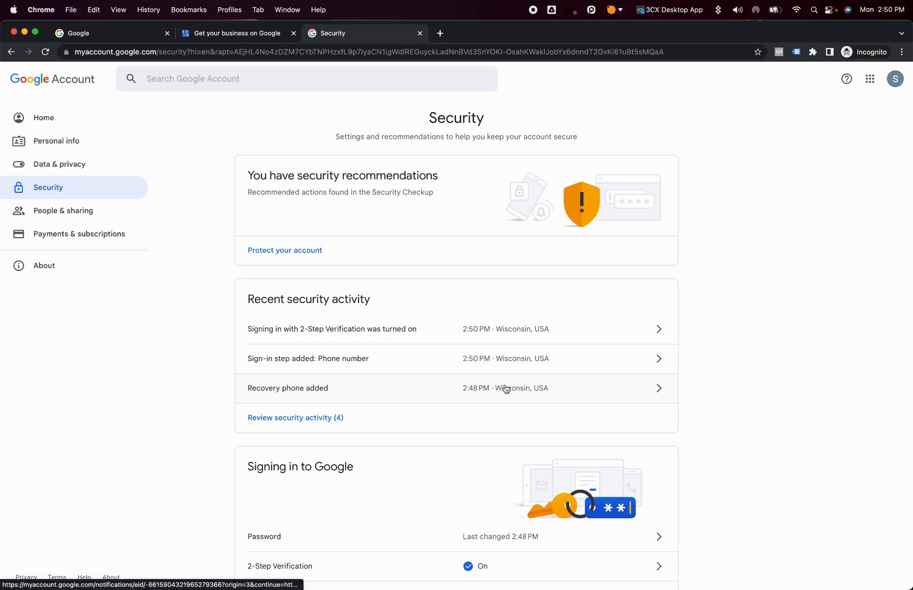
{"action": "mouse_move", "coordinate": [668, 366]}
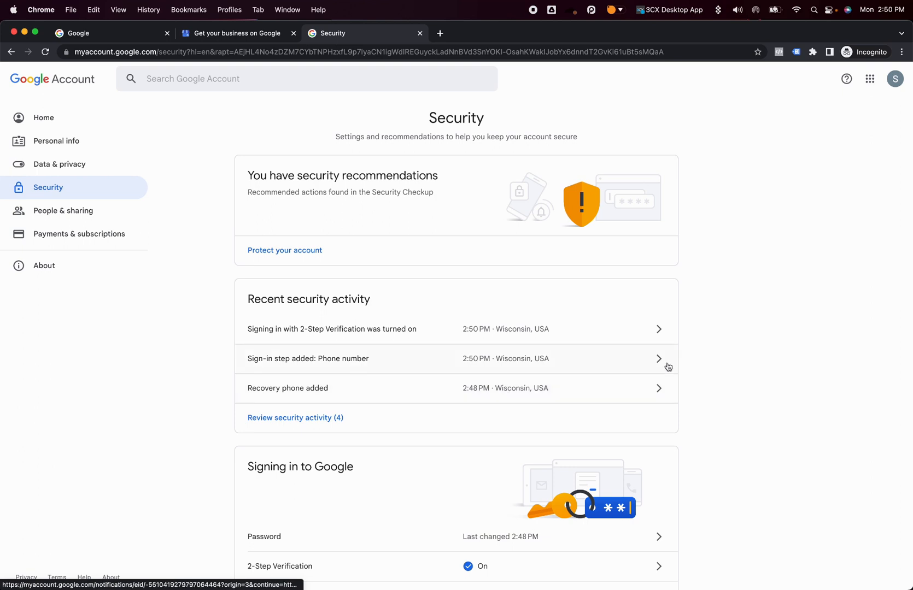
{"action": "mouse_move", "coordinate": [534, 38]}
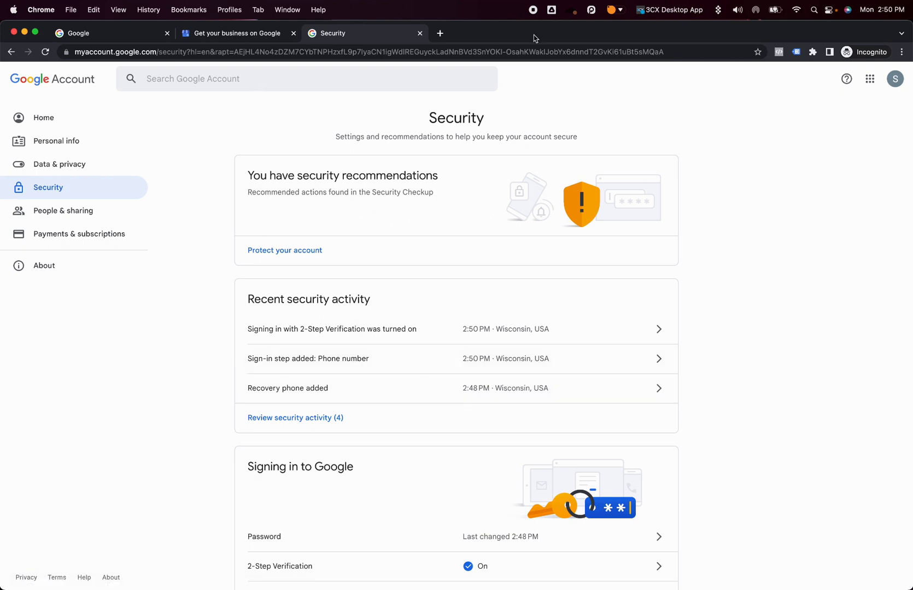